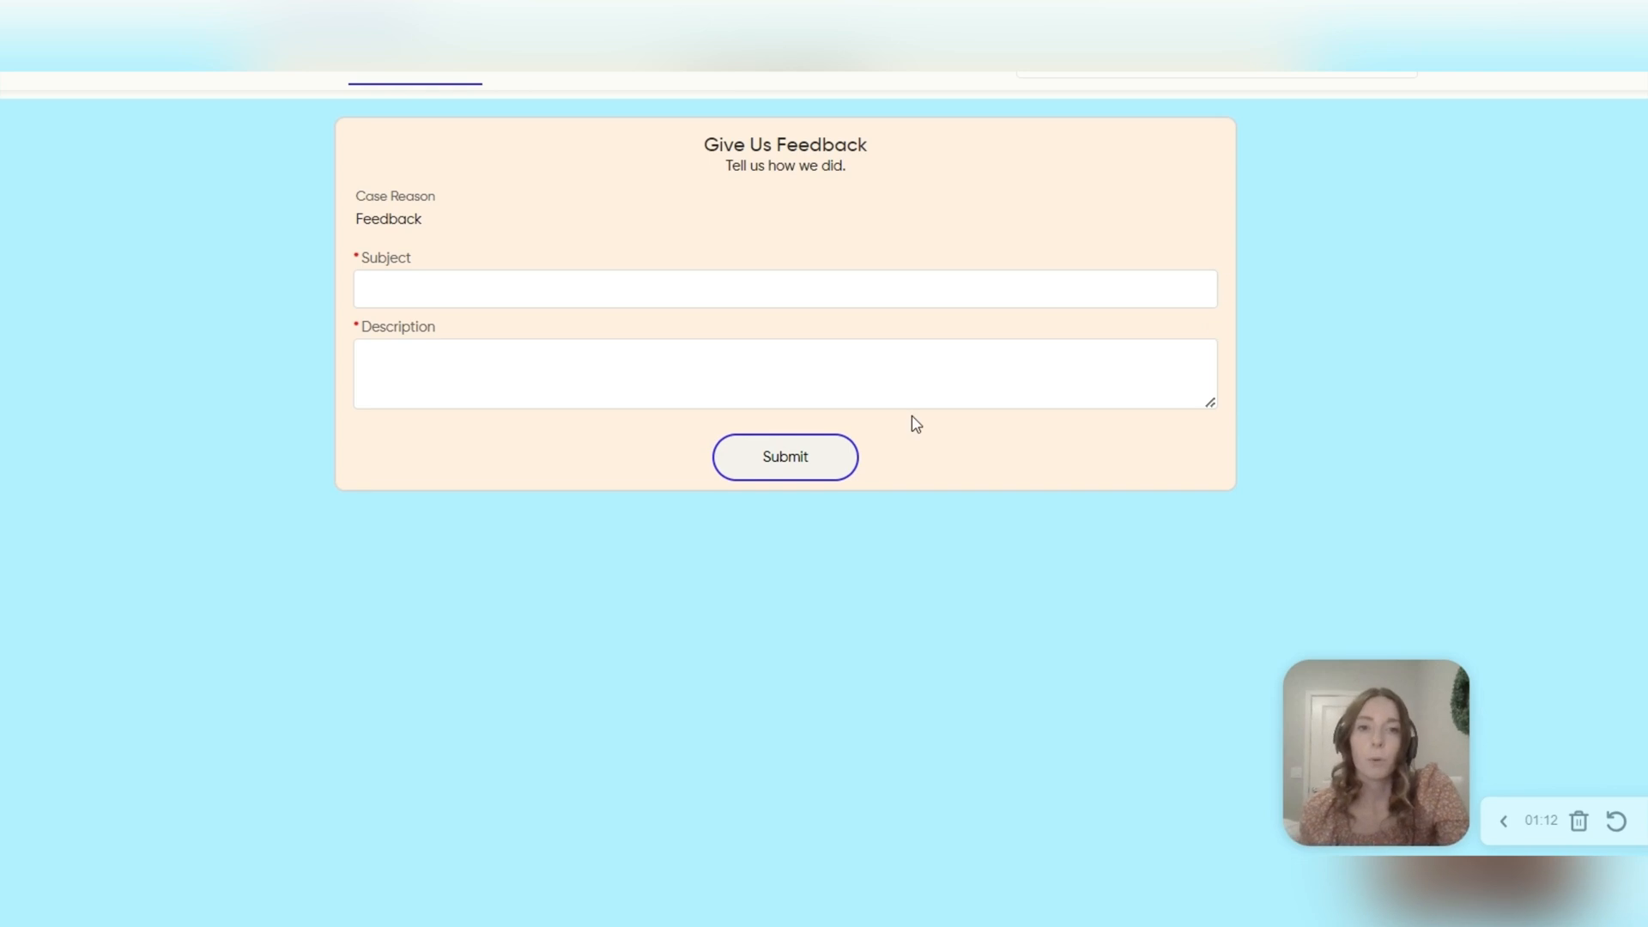
# - Switch from the site tab to the Create Feedback Cases DEMO flow in Flow Builder
pyautogui.click(785, 456)
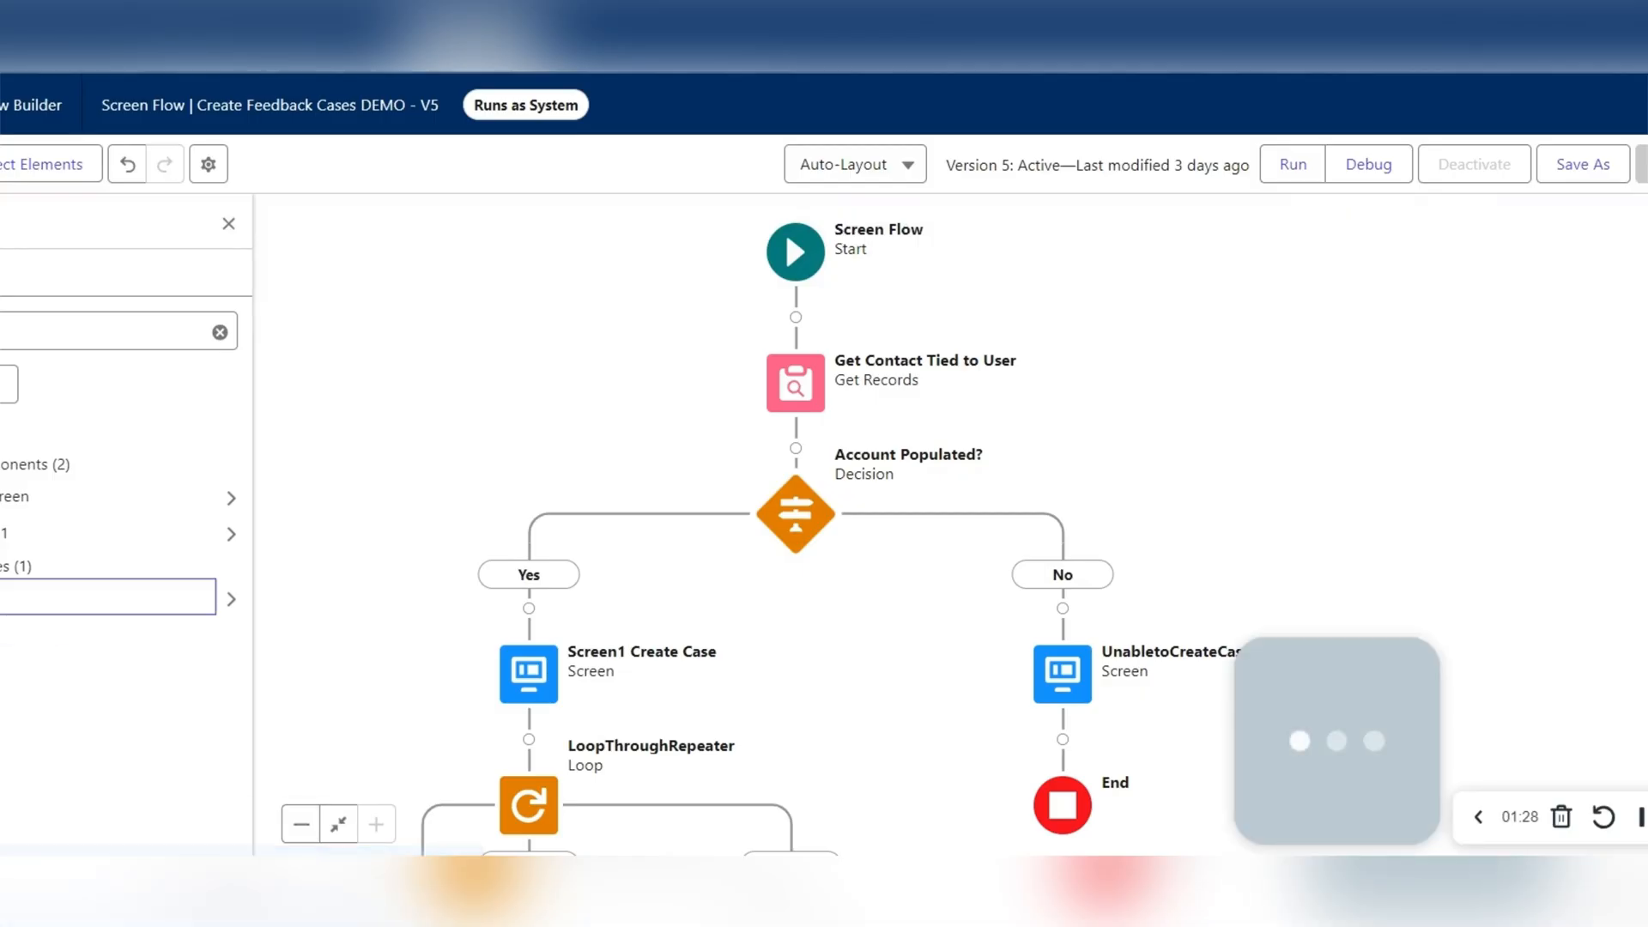
# - Open Screen1 Create Case and review its Style Overwrite and repeating Ticket Number, Sentiment, Feedback fields
pyautogui.doubleClick(529, 674)
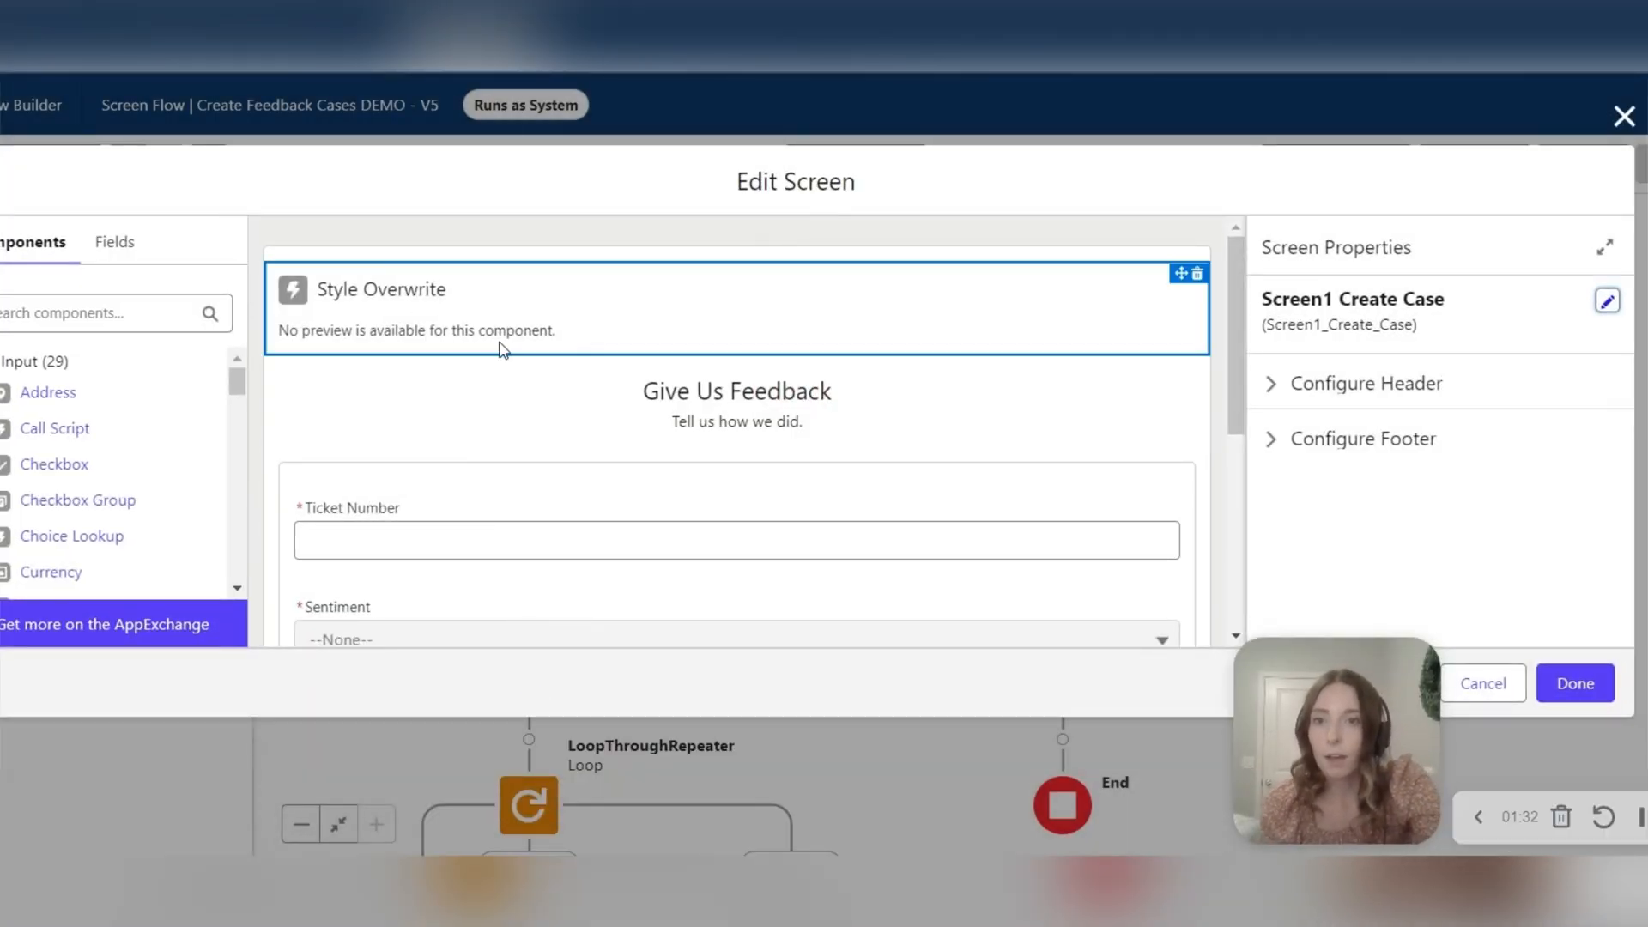
pyautogui.scroll(-3)
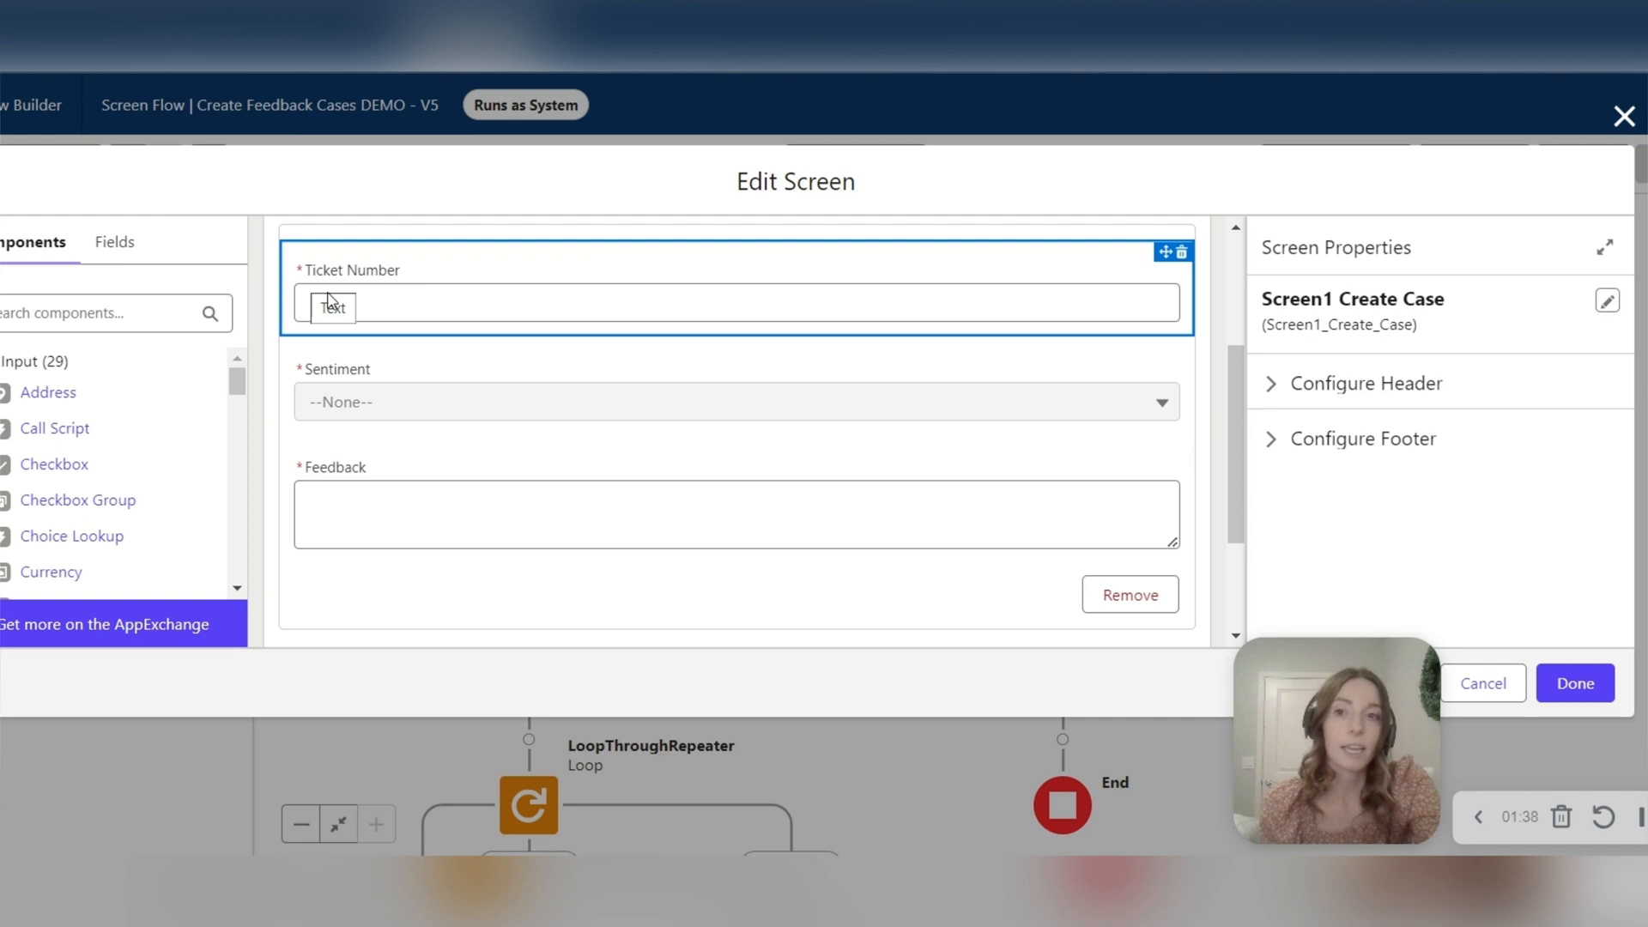
pyautogui.moveTo(328, 294)
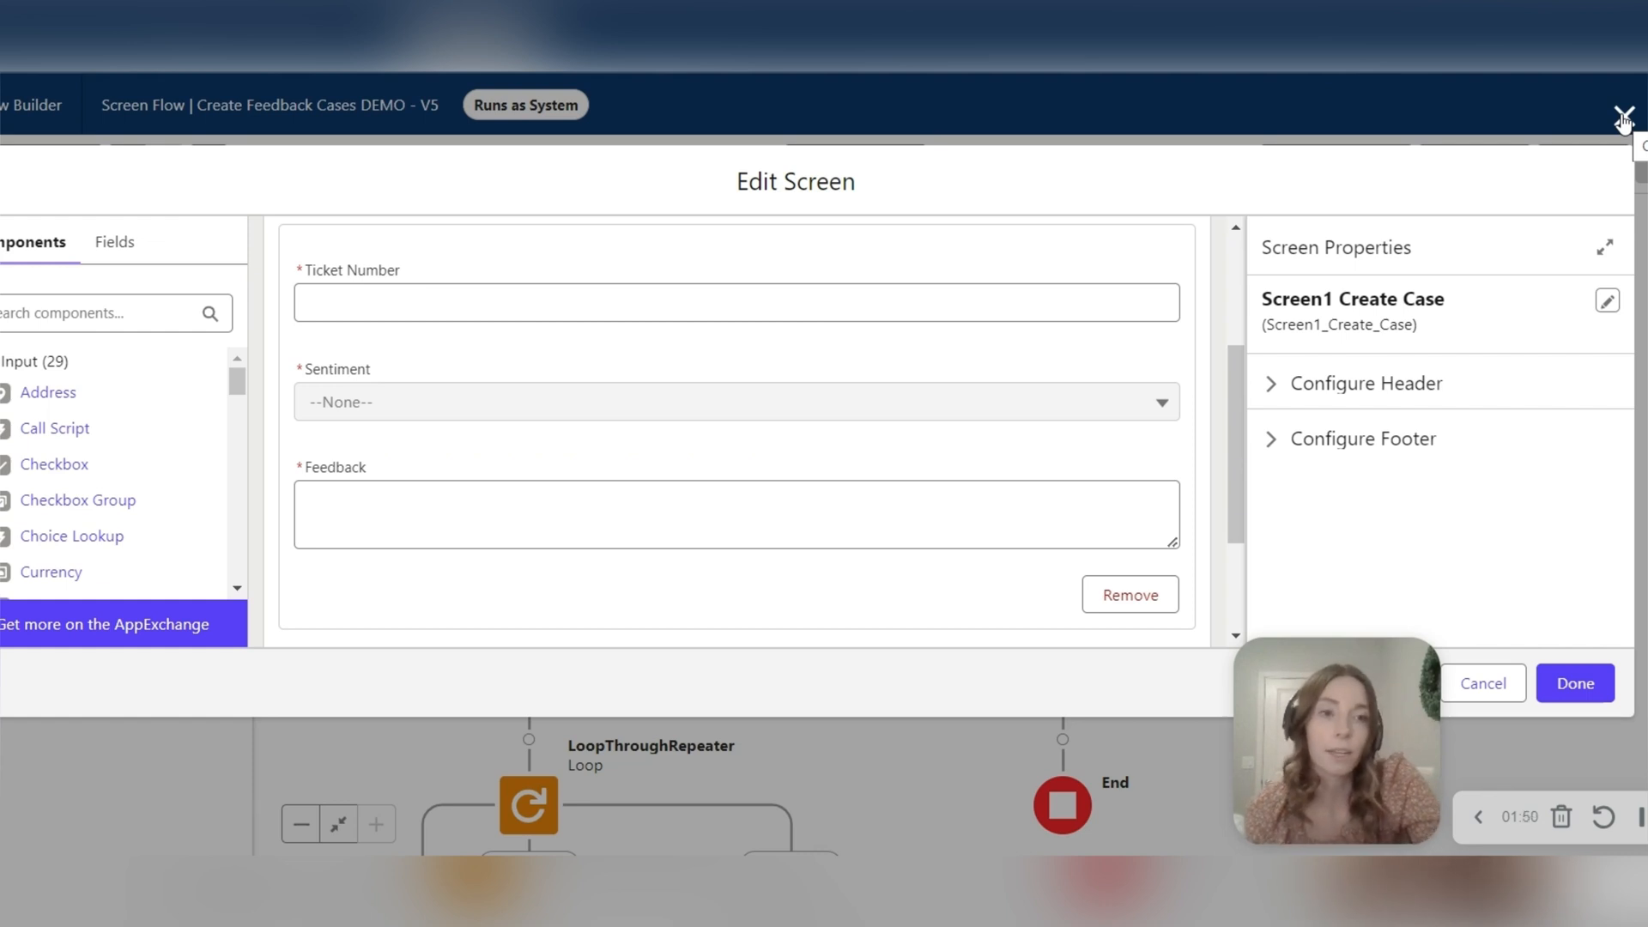
pyautogui.click(352, 368)
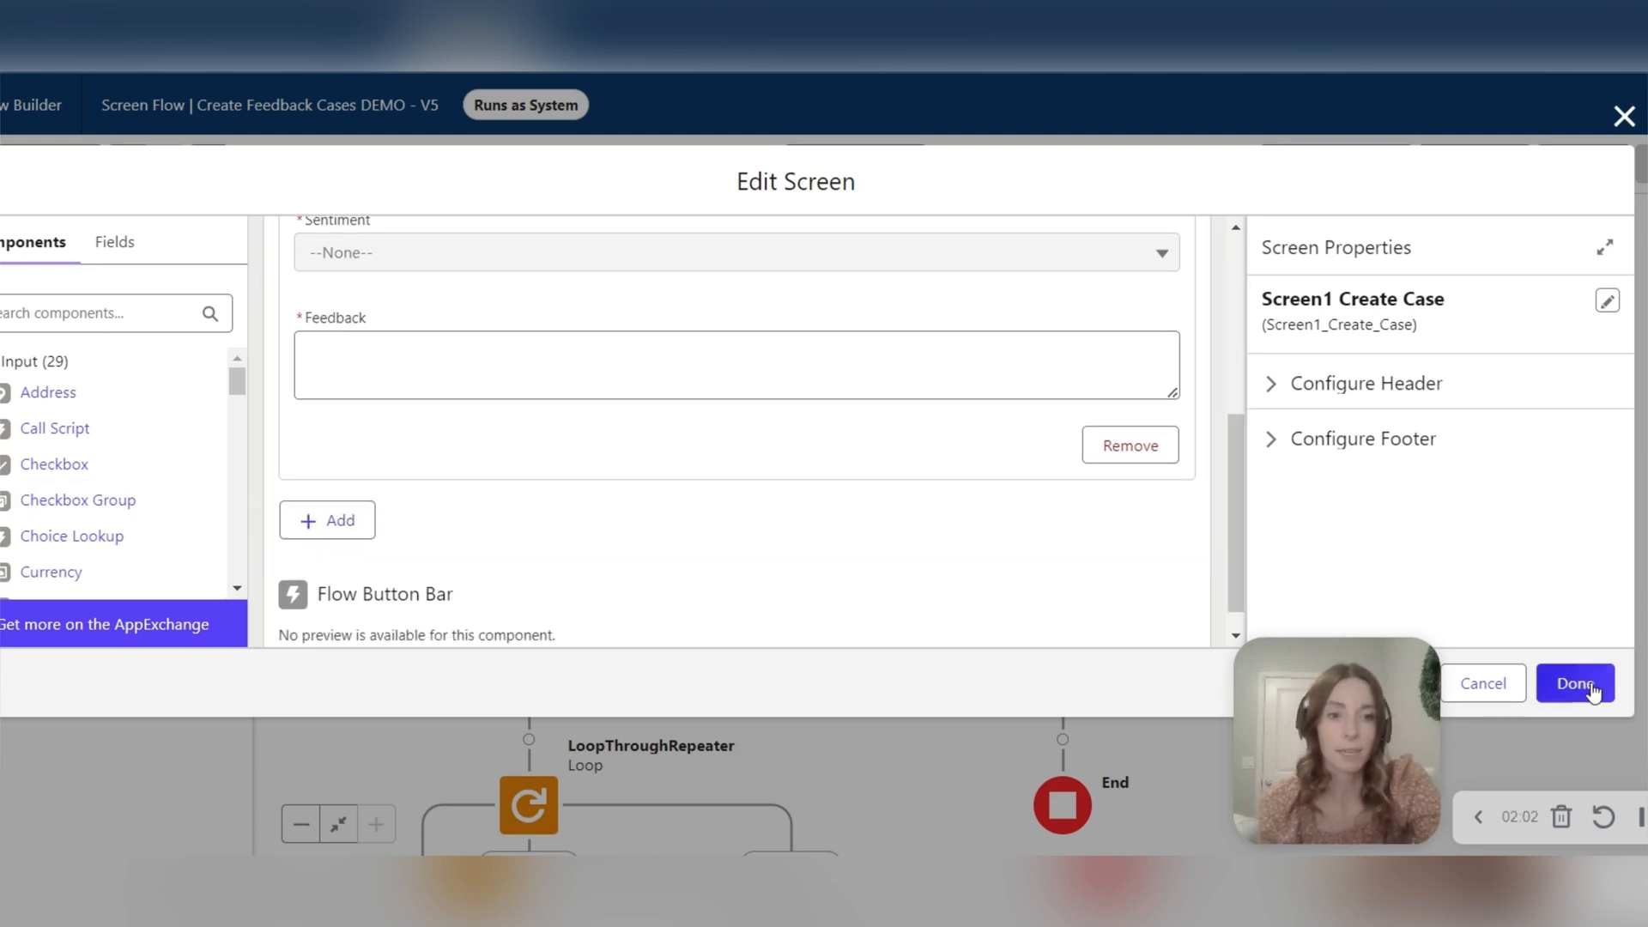
# - Close the screen, add a second entry on the unstyled site form, and return to the flow's repeater loop
pyautogui.click(1575, 683)
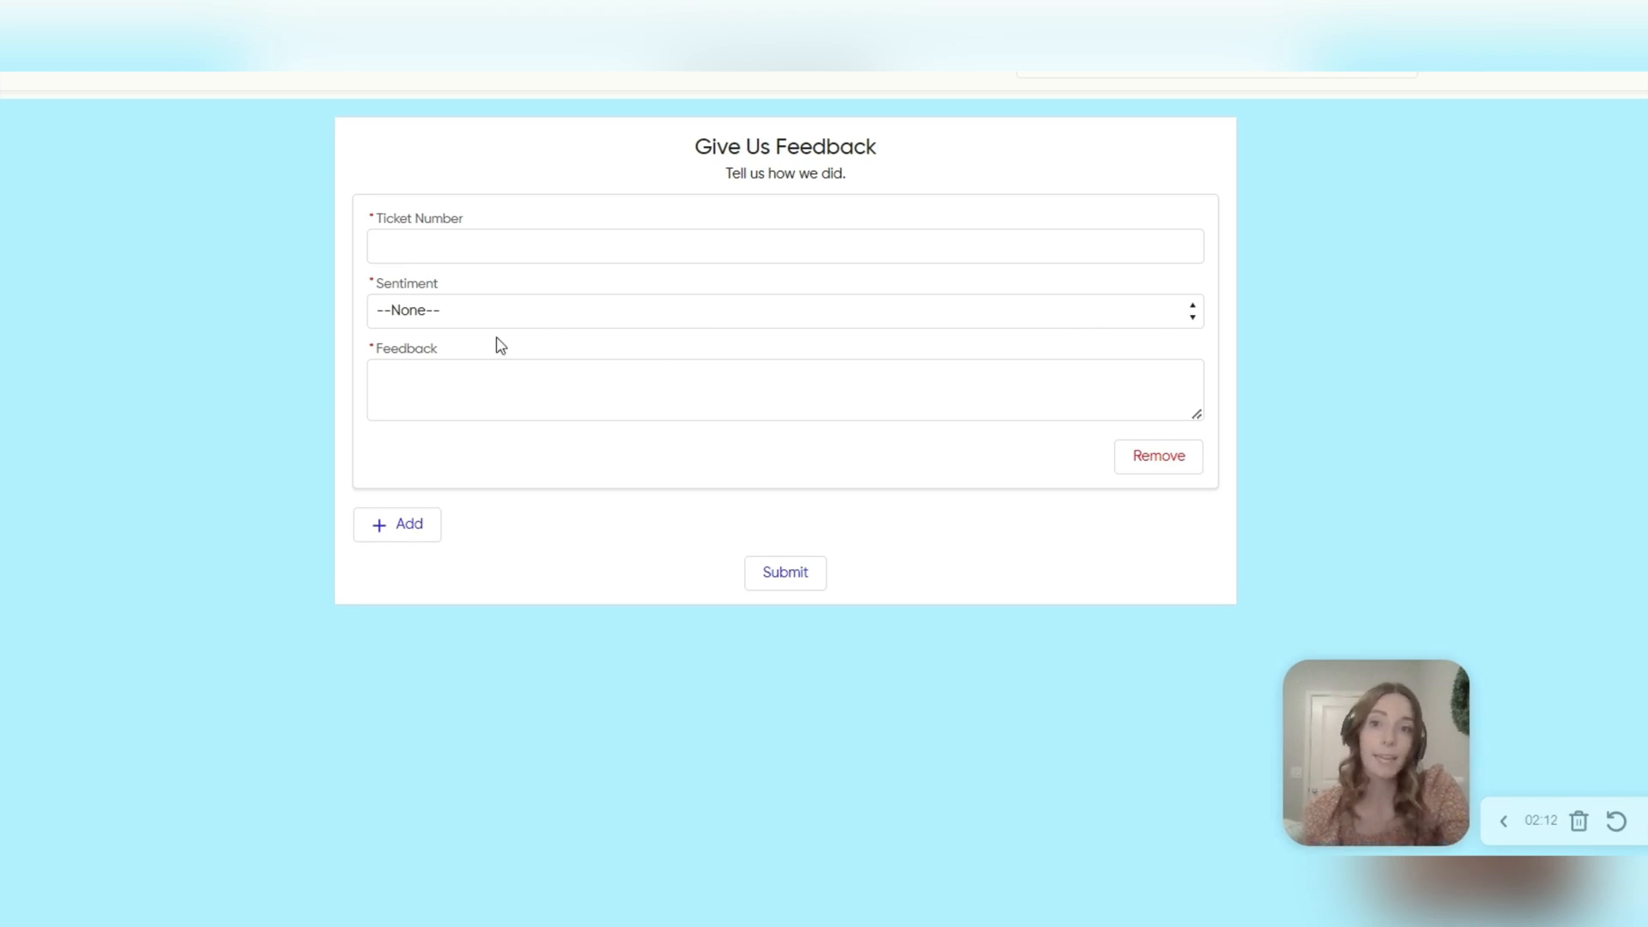
pyautogui.click(785, 246)
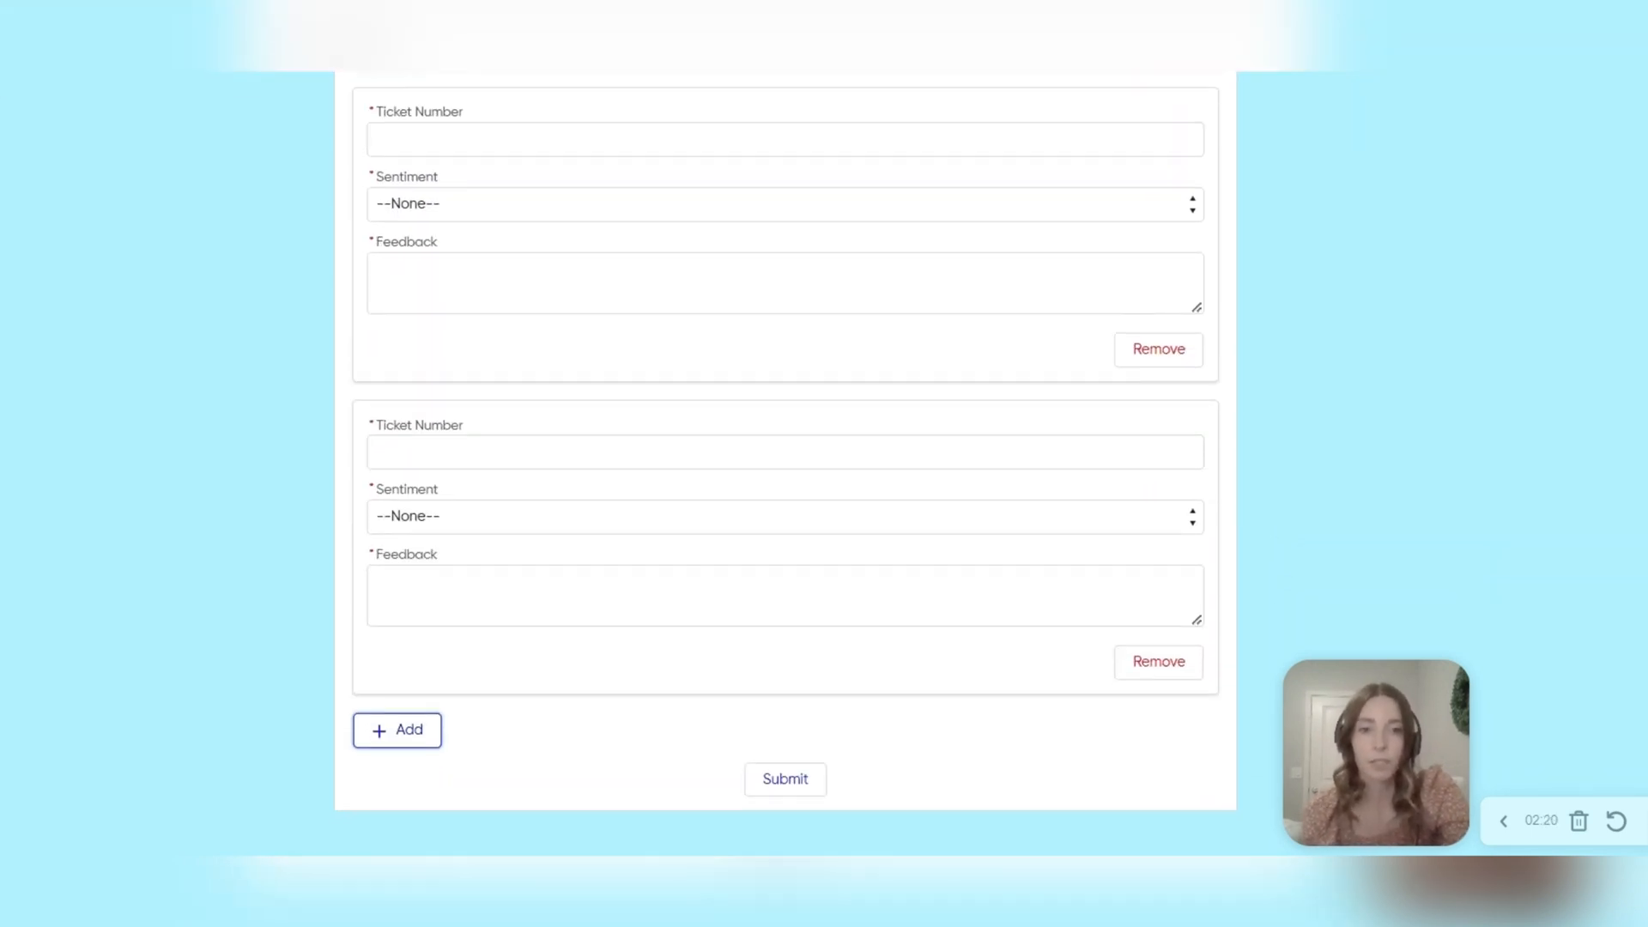
pyautogui.click(396, 729)
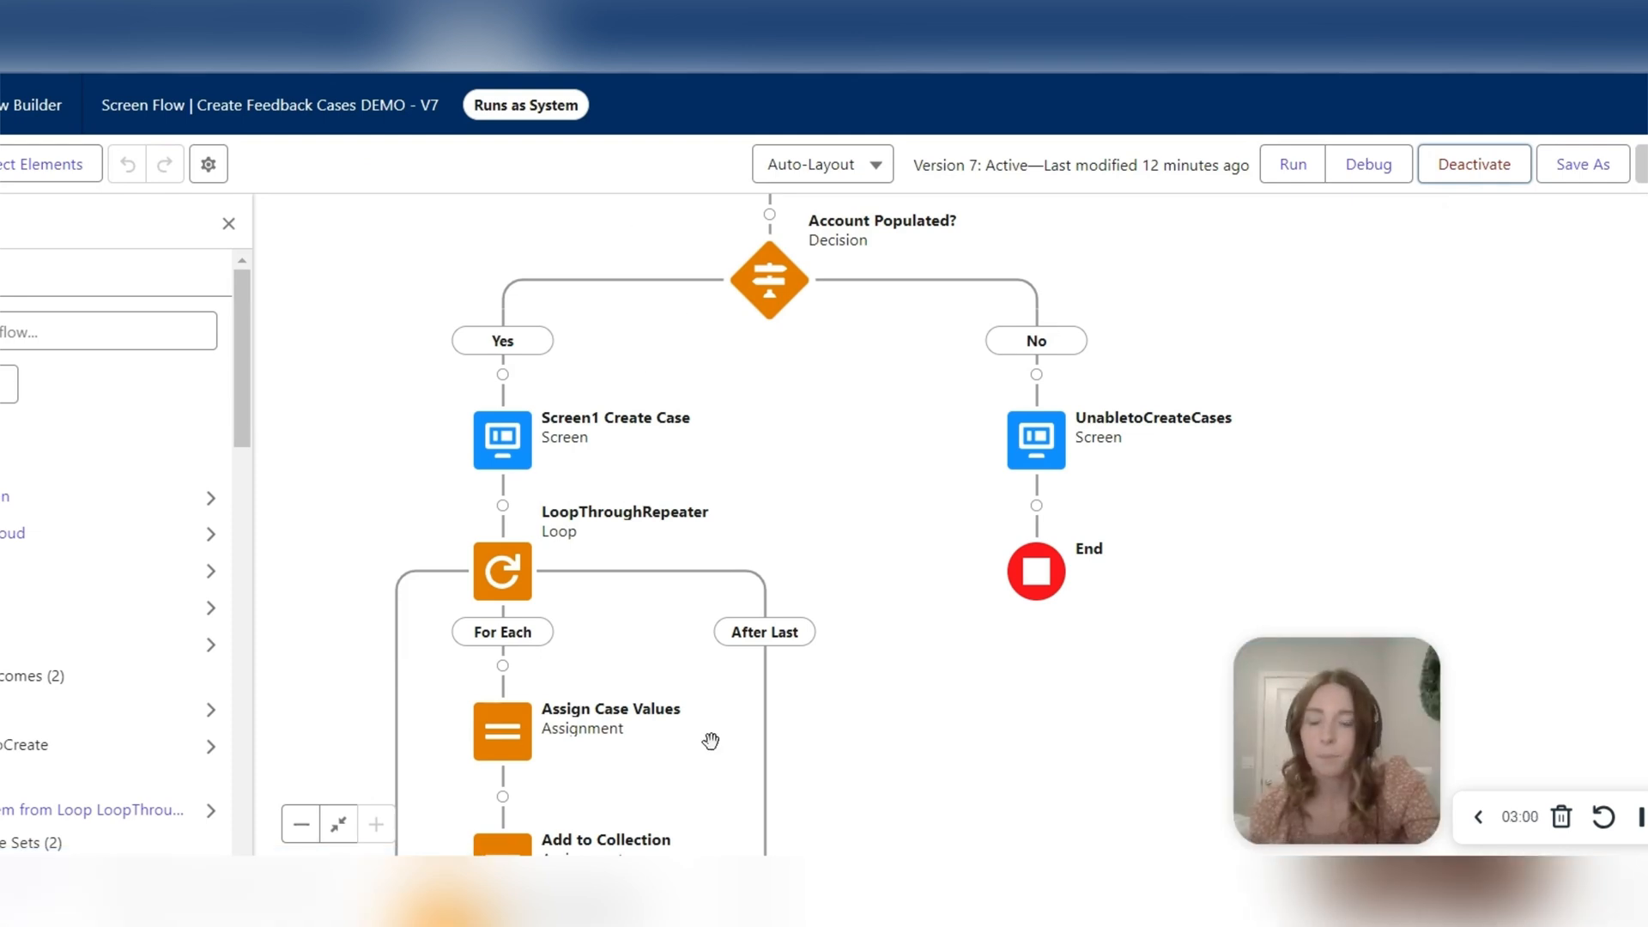
# - Add a Style Overwrite component with API Name Screen1CSS to Screen1 Create Case and go to its CSS String
pyautogui.doubleClick(501, 440)
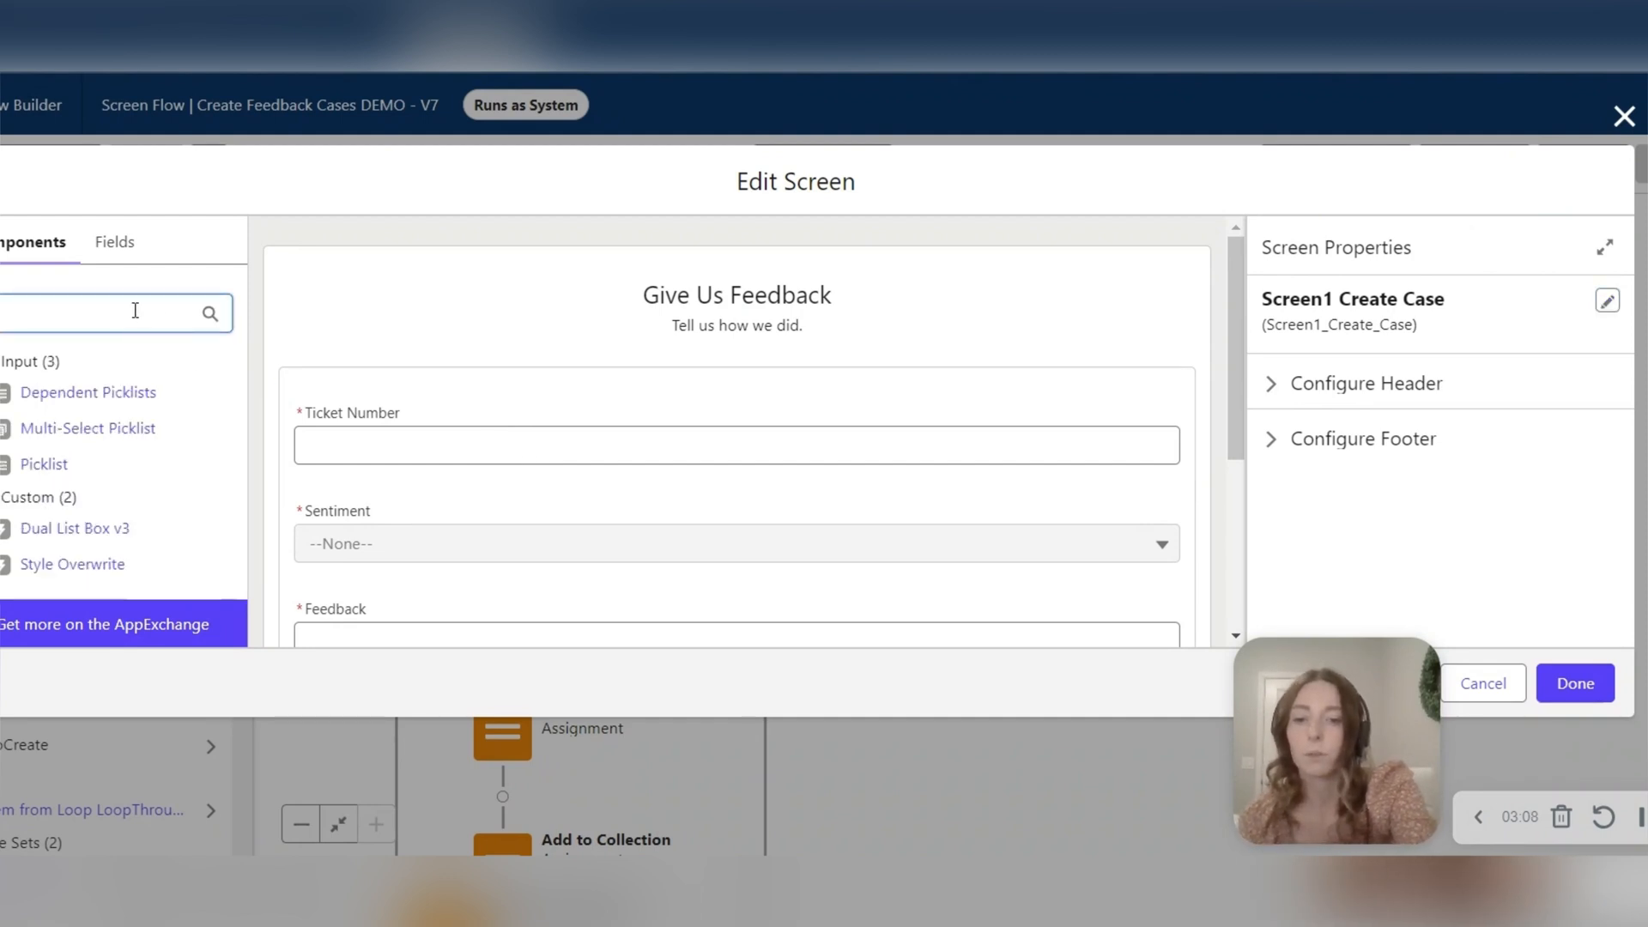
pyautogui.write('yle')
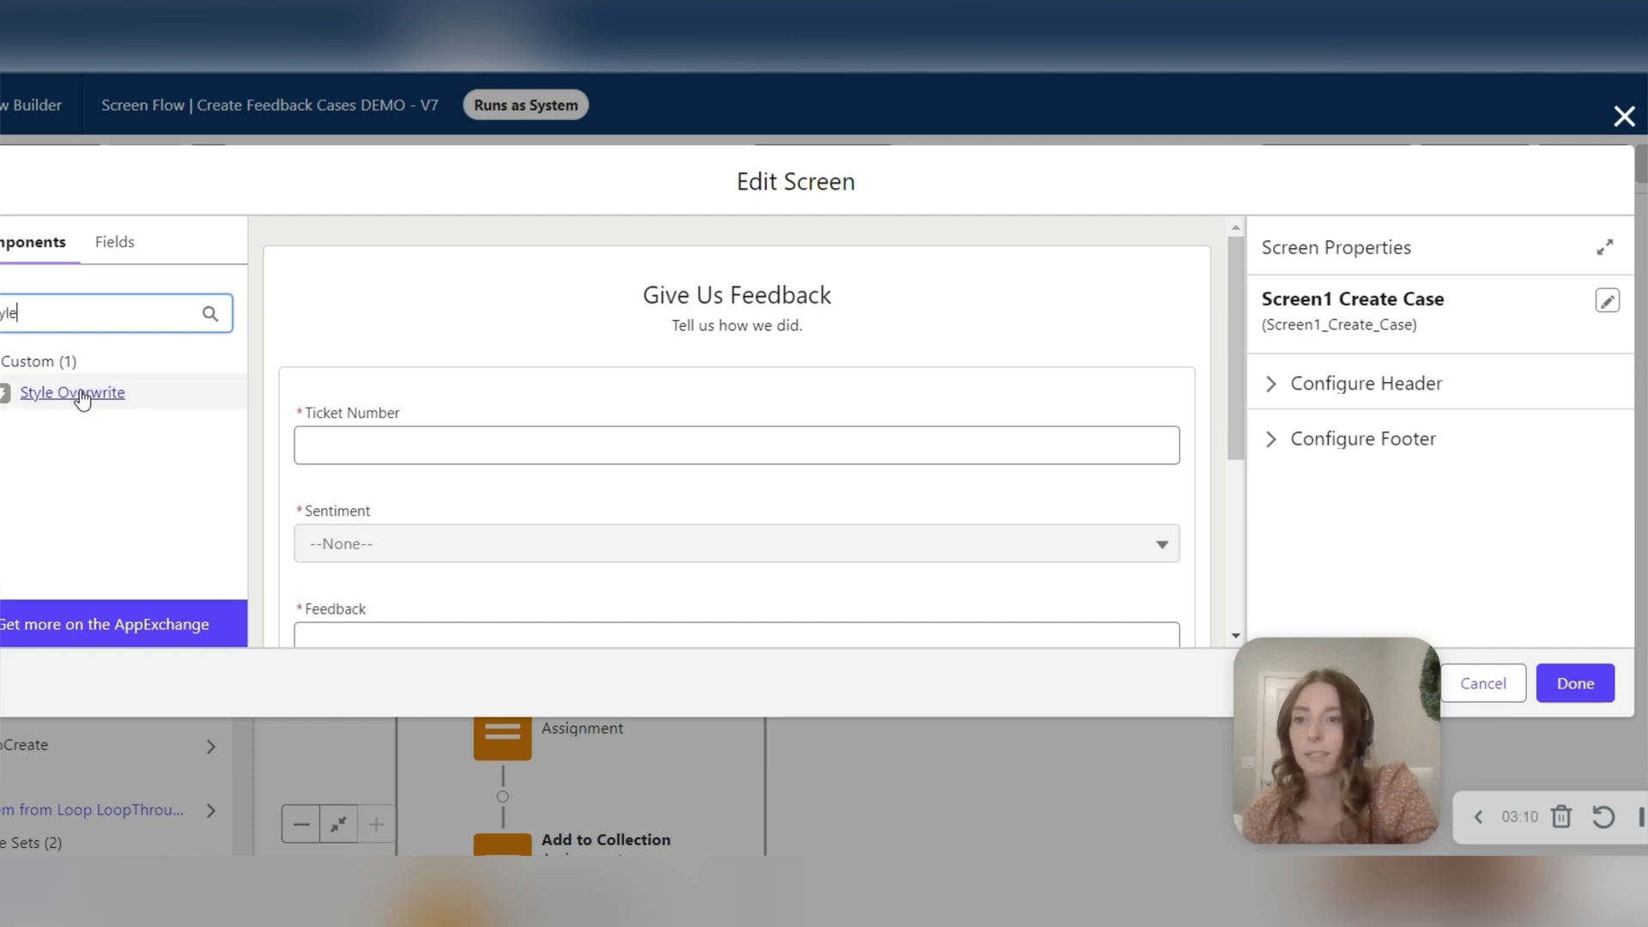
pyautogui.click(72, 391)
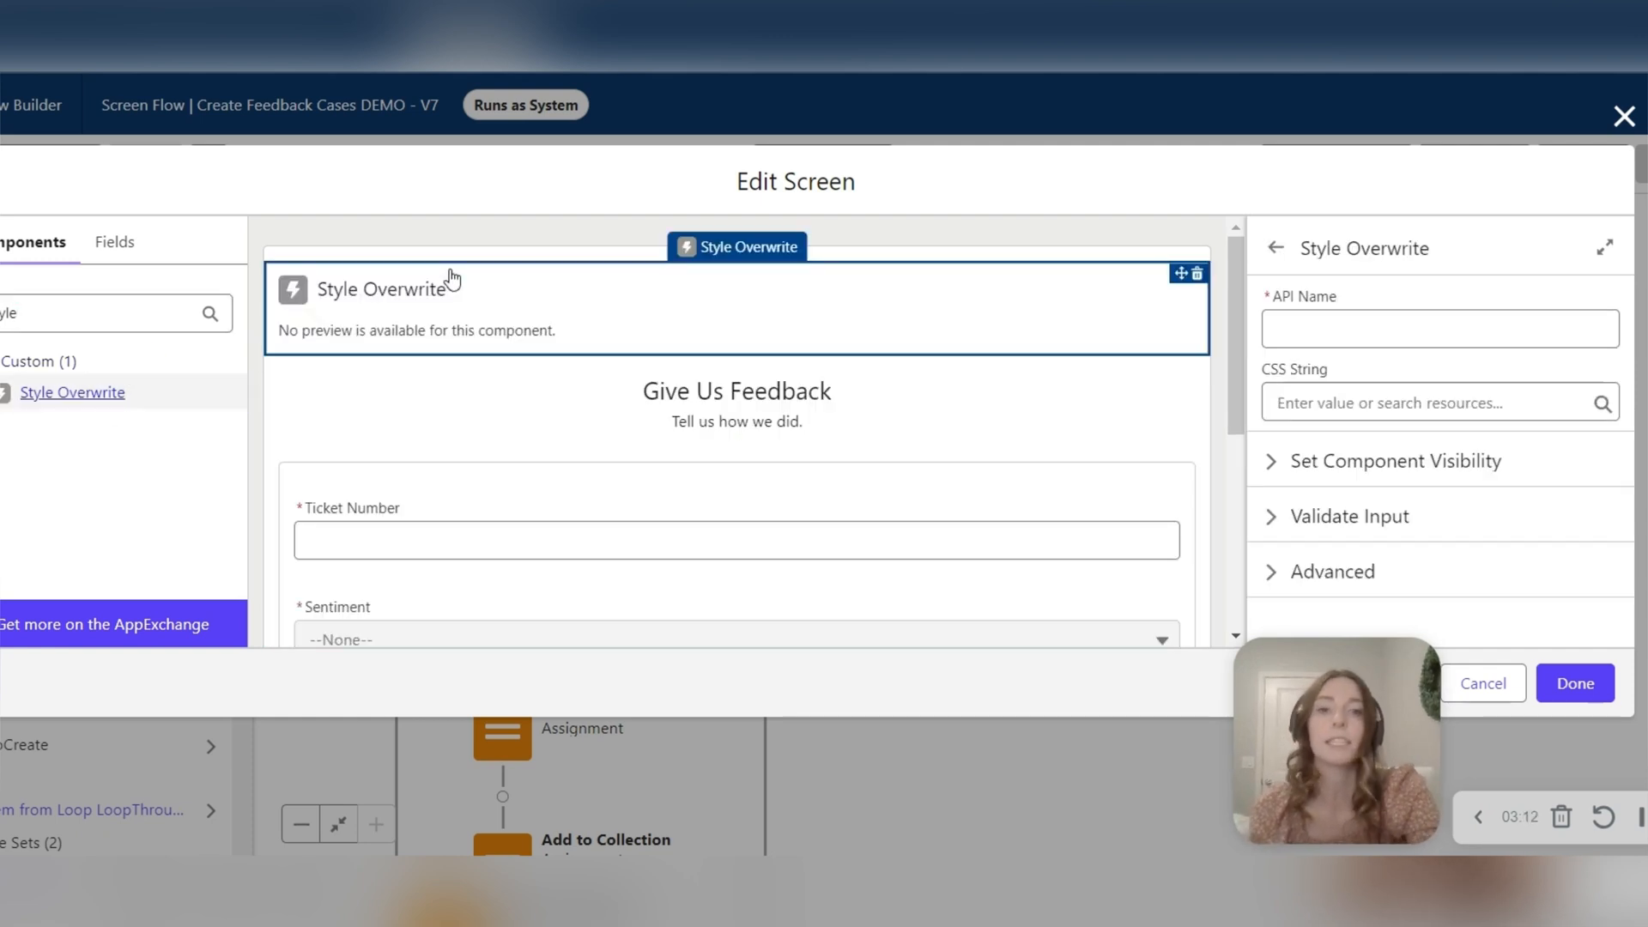
pyautogui.click(1439, 328)
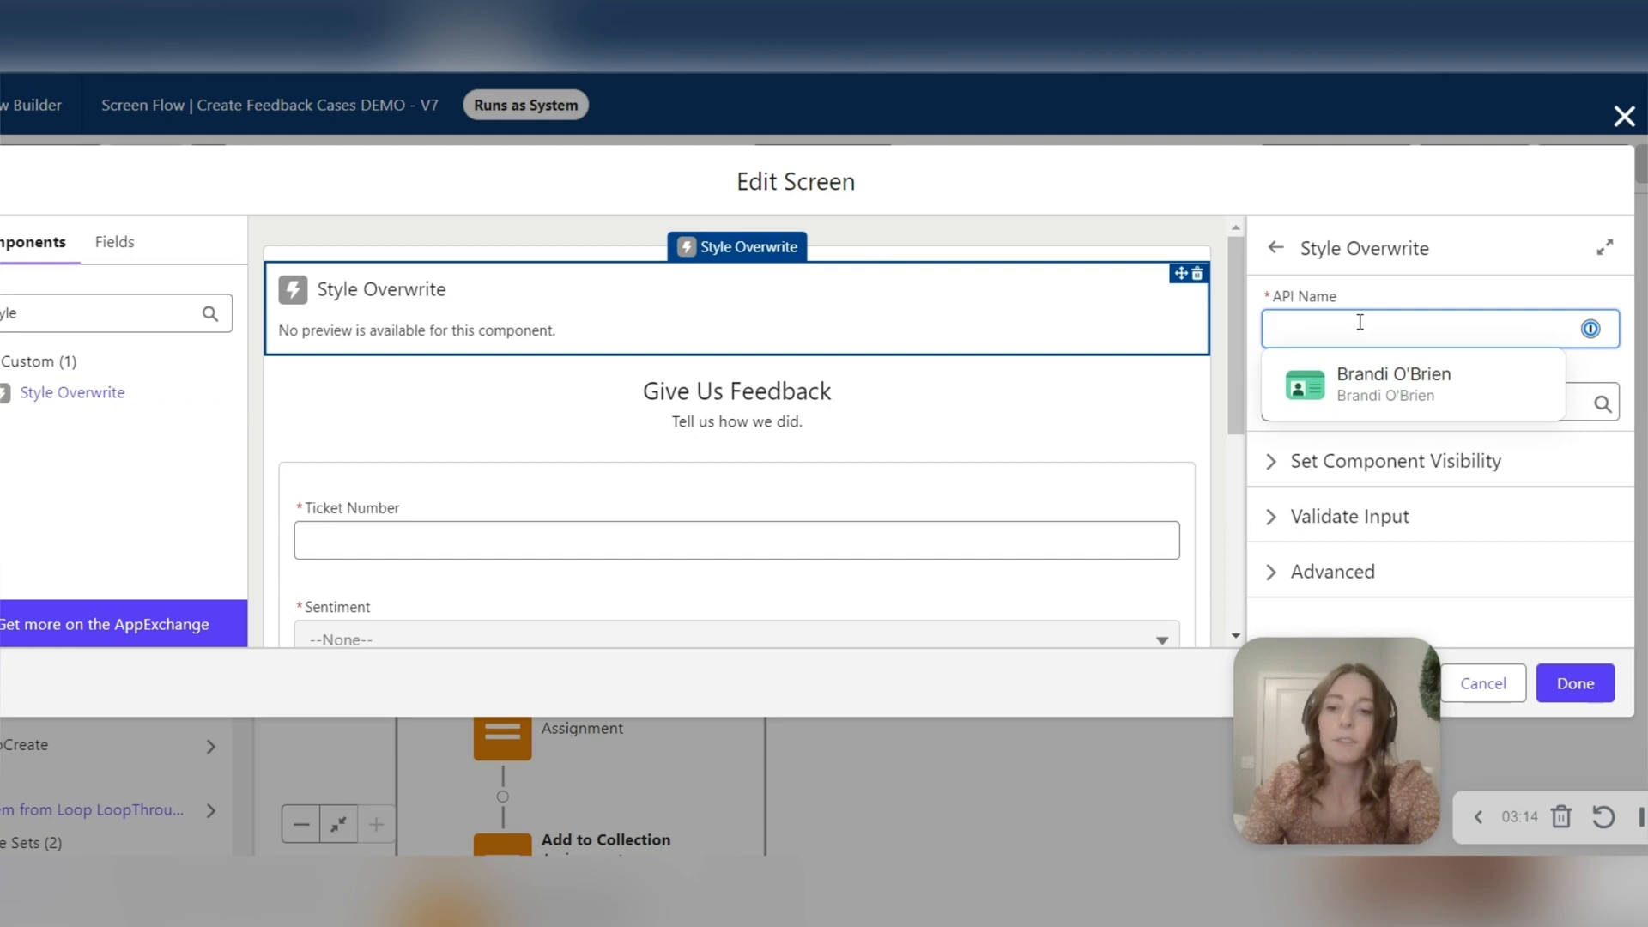
pyautogui.write('Screen1CSS')
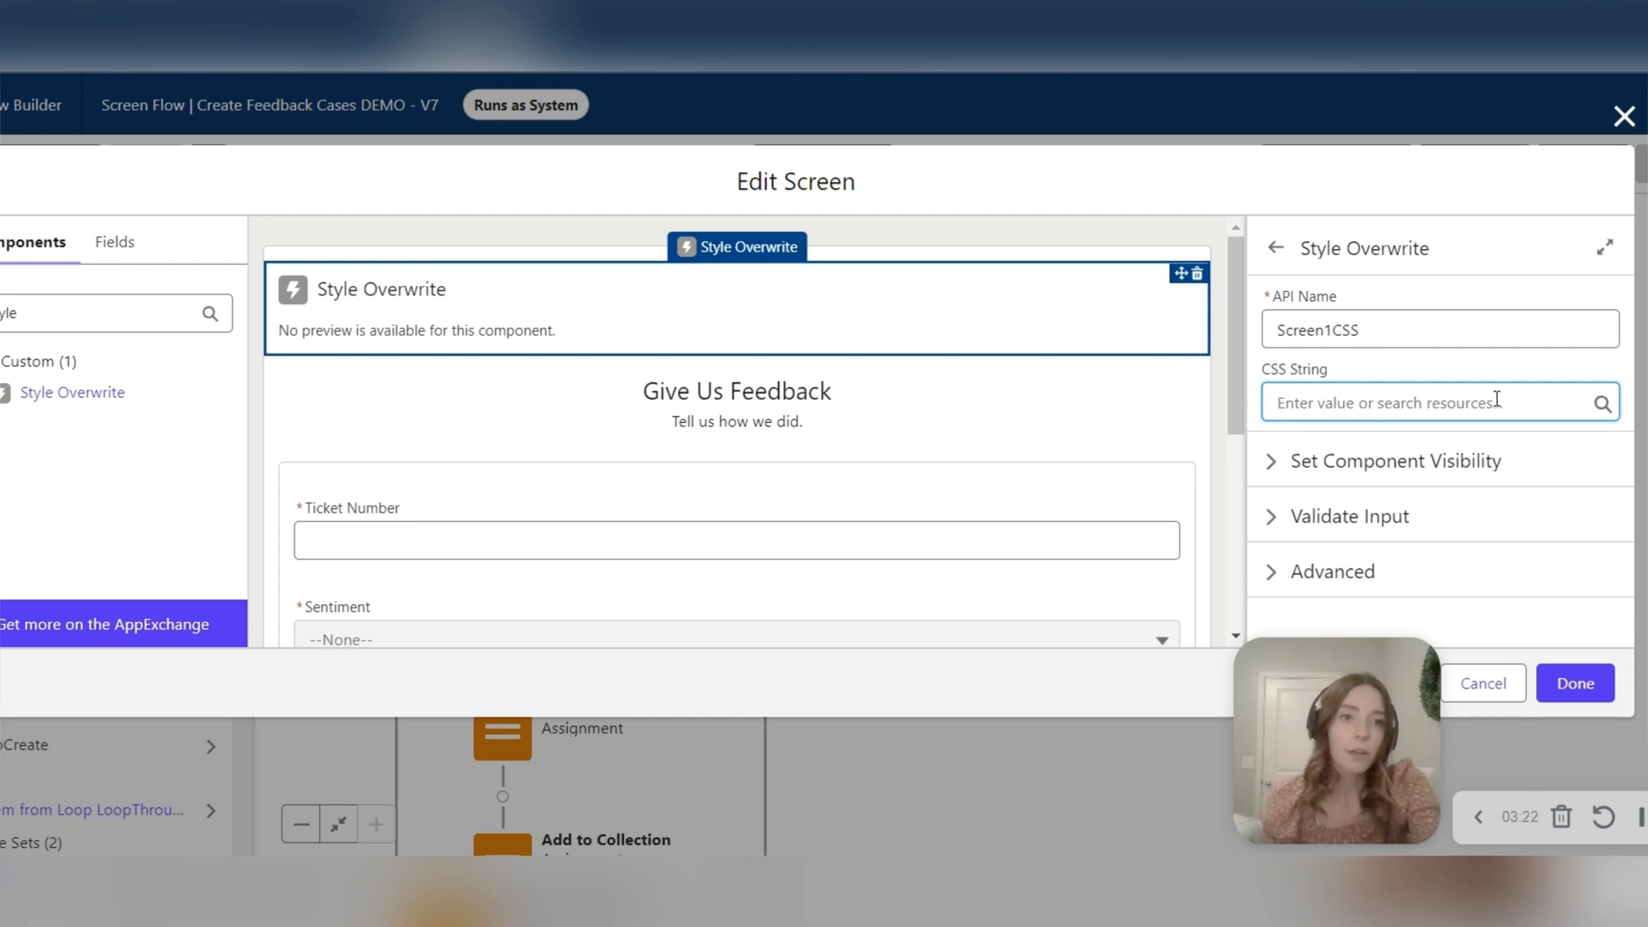
pyautogui.click(1430, 402)
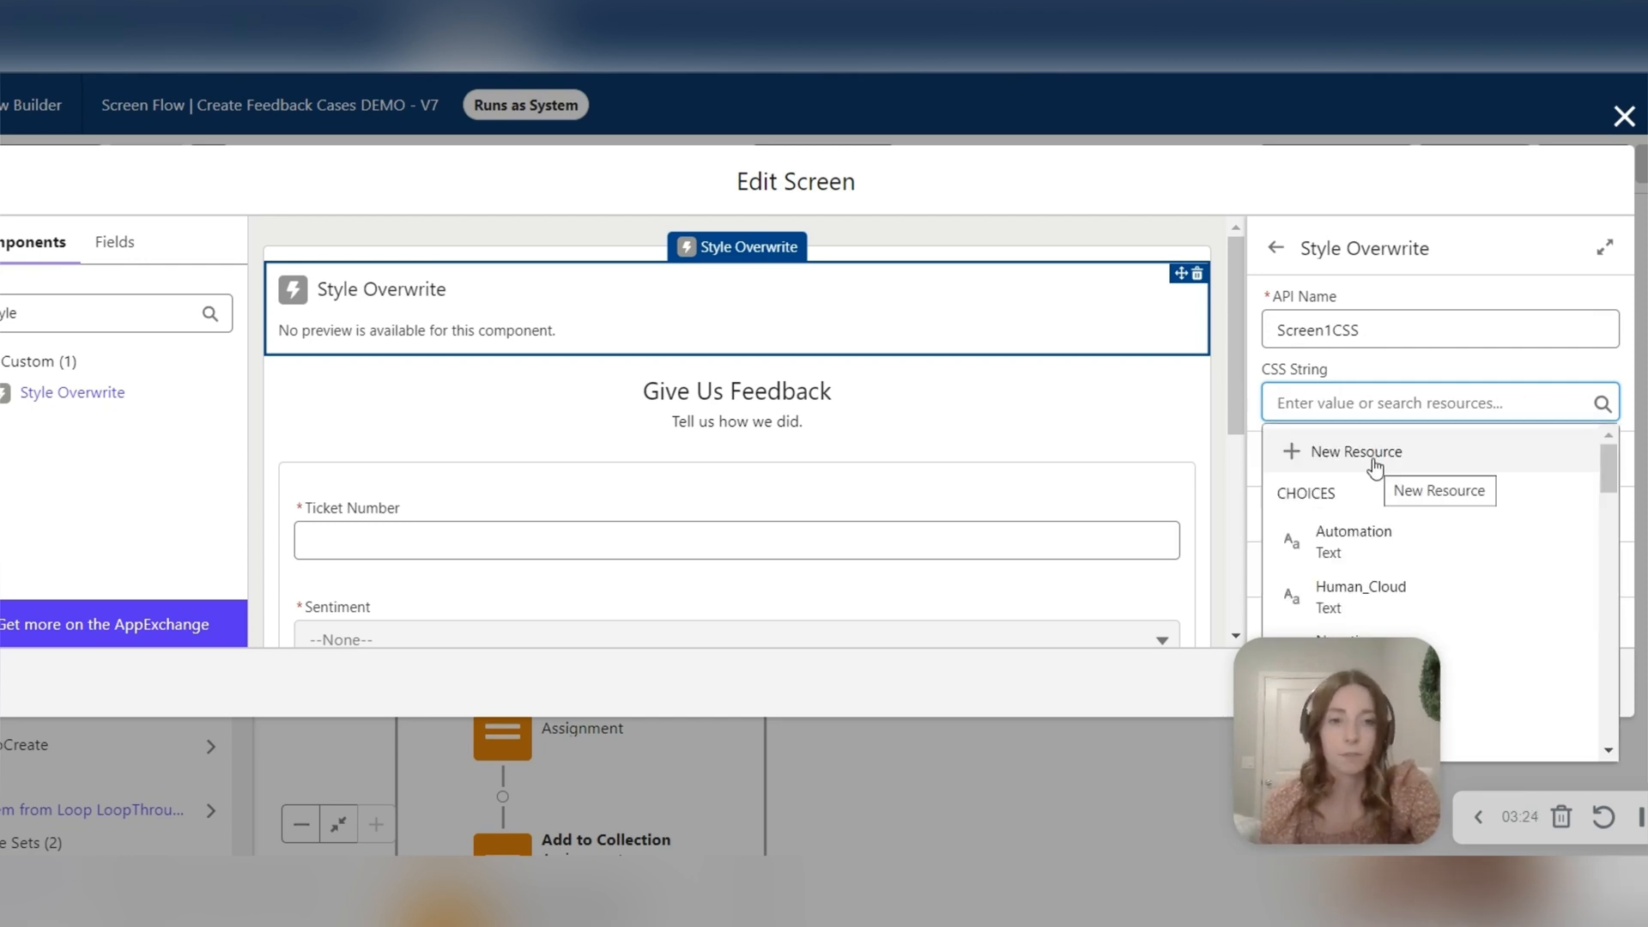
# - Create a Text Template resource named CSS with the background-colour rules, viewed as plain text
pyautogui.click(1354, 451)
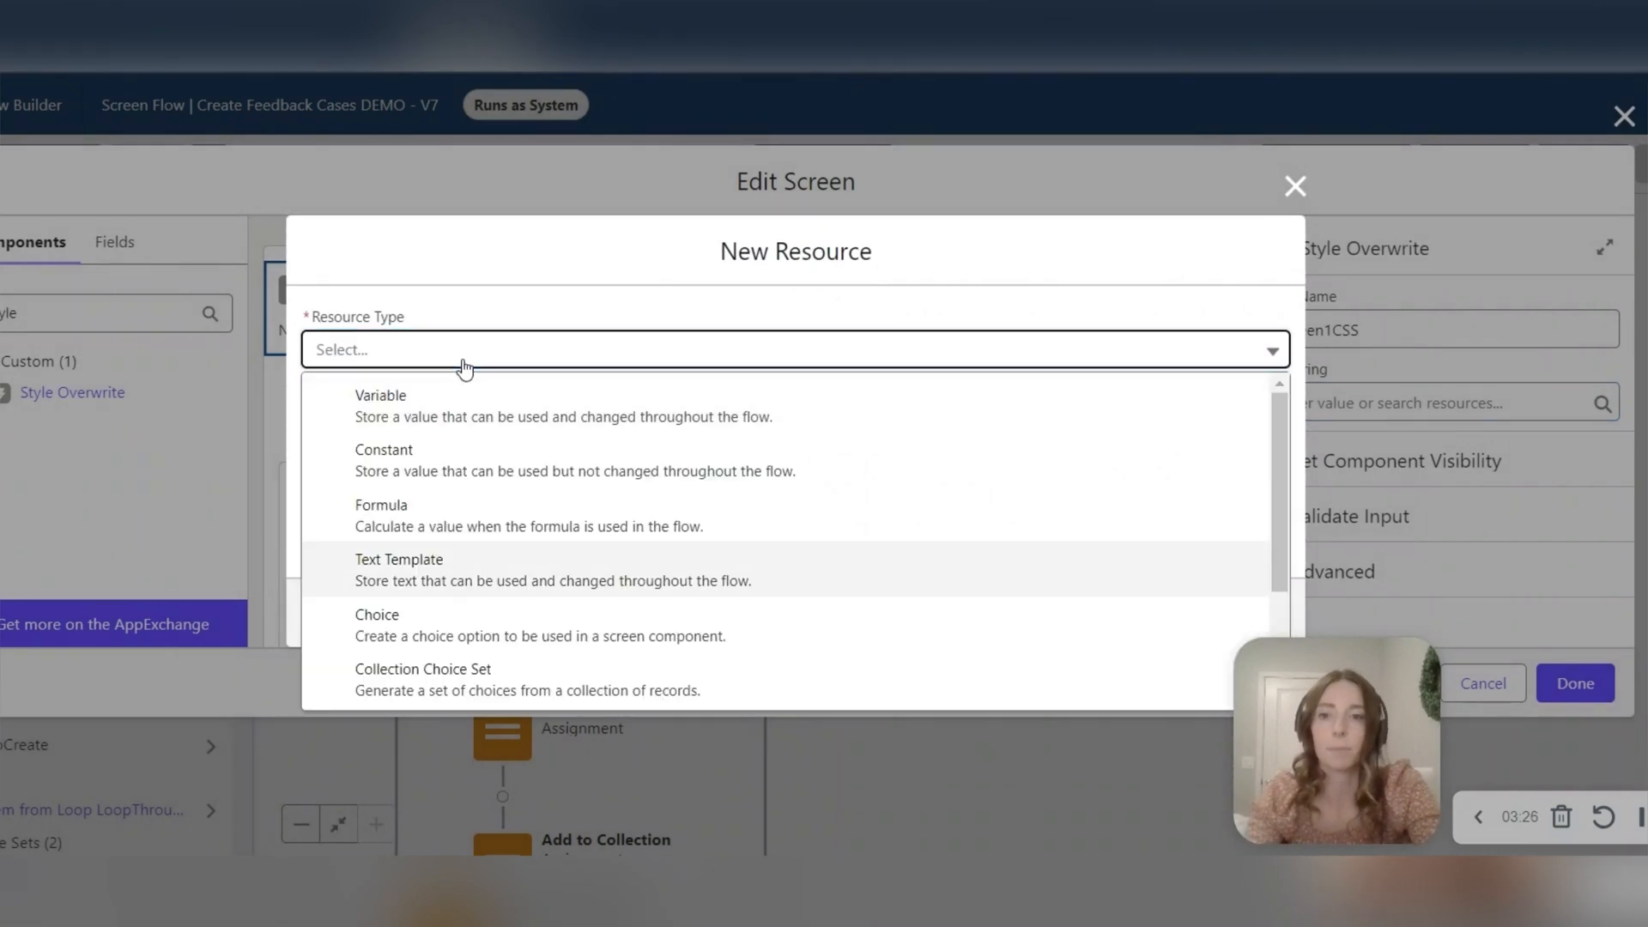
pyautogui.click(398, 570)
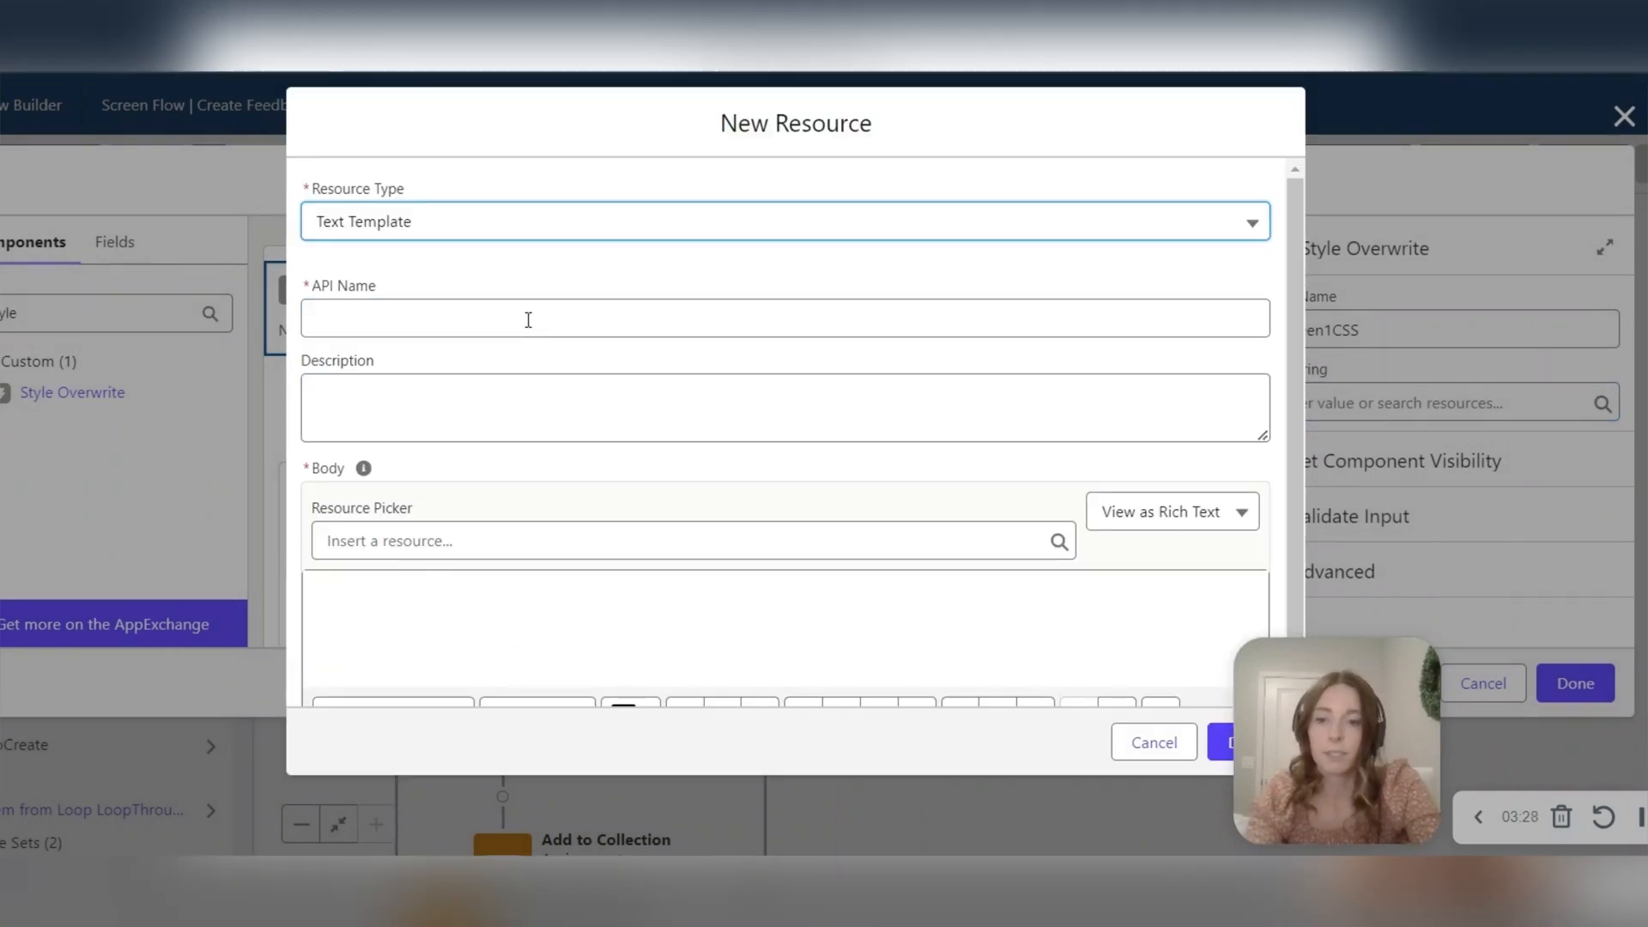
pyautogui.write('CSS')
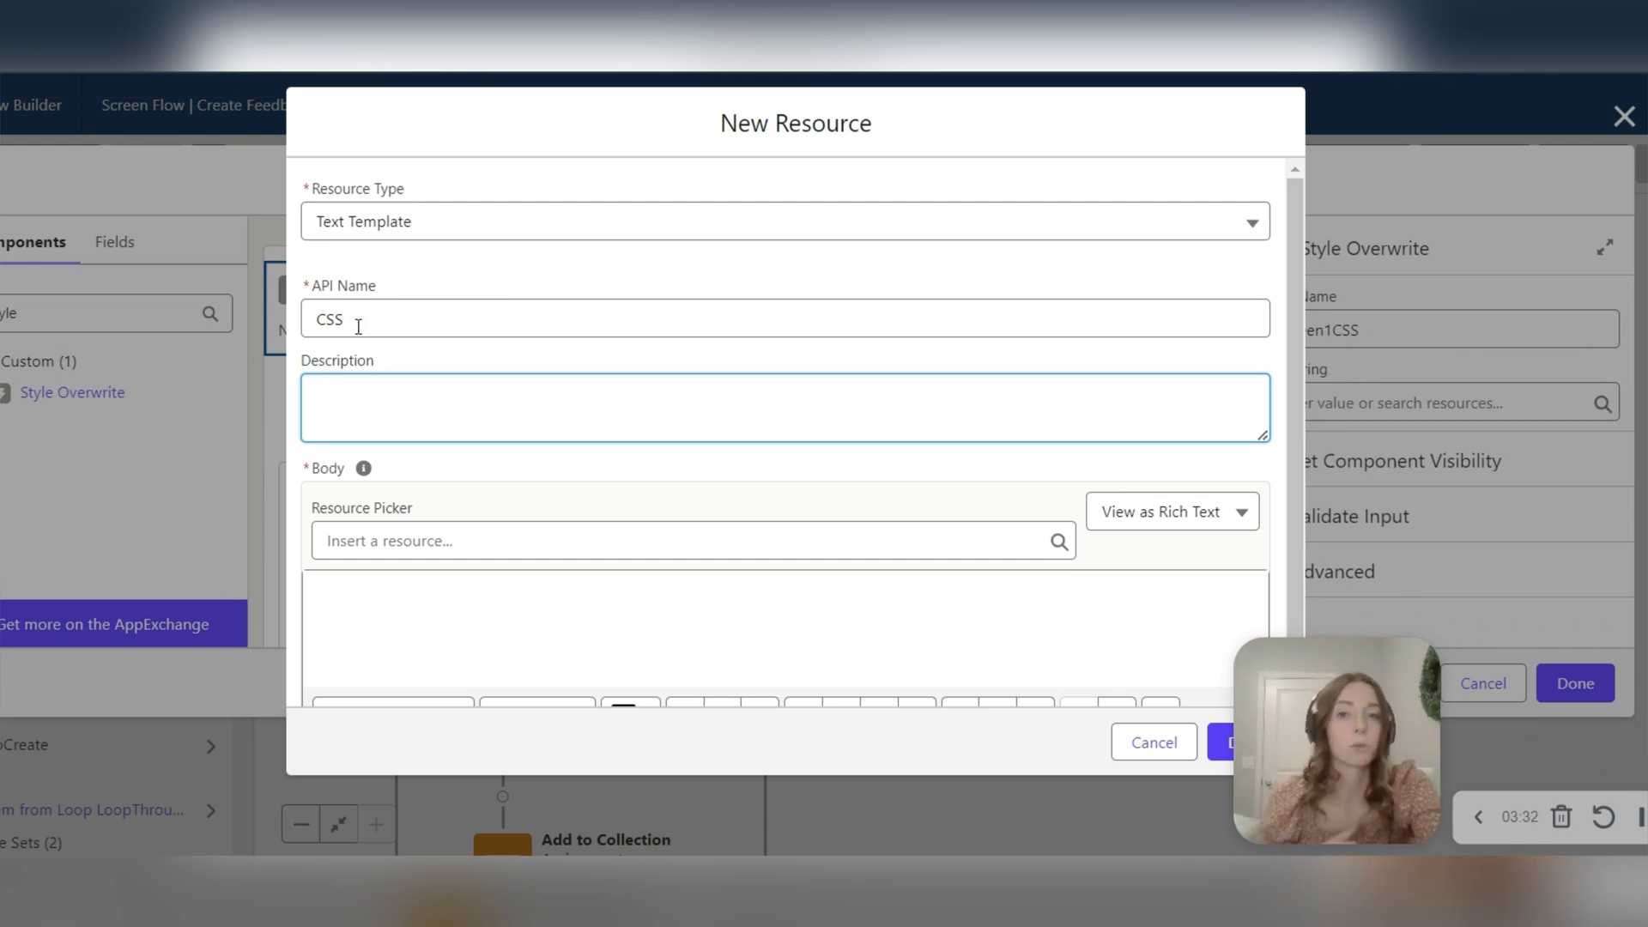
pyautogui.click(737, 615)
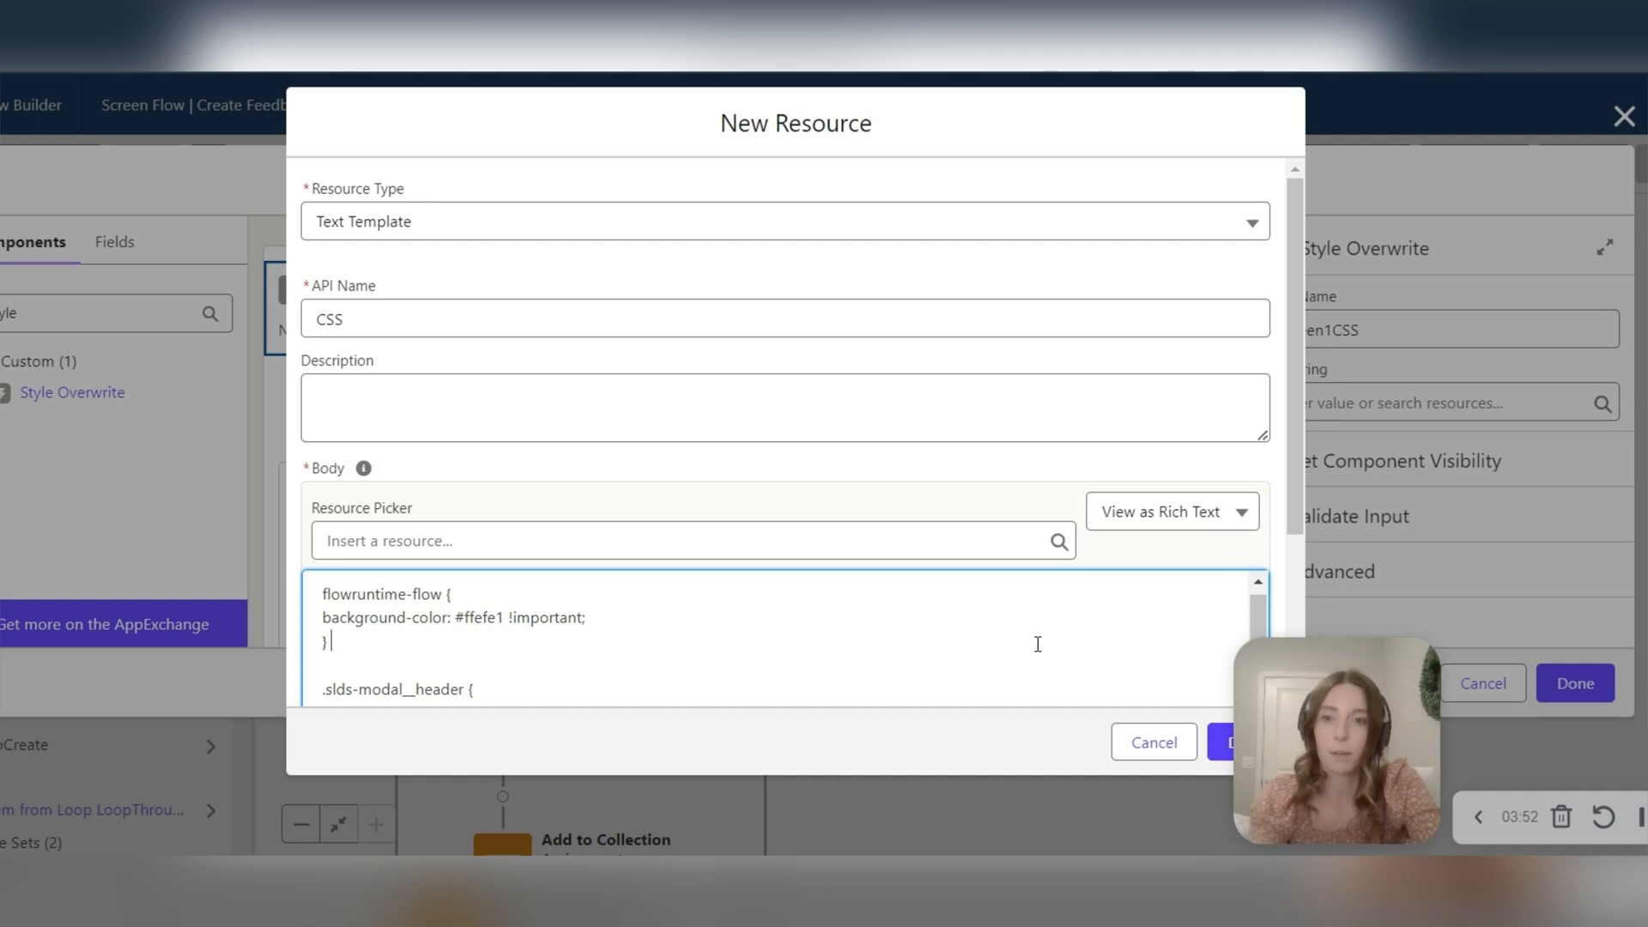
pyautogui.click(1169, 511)
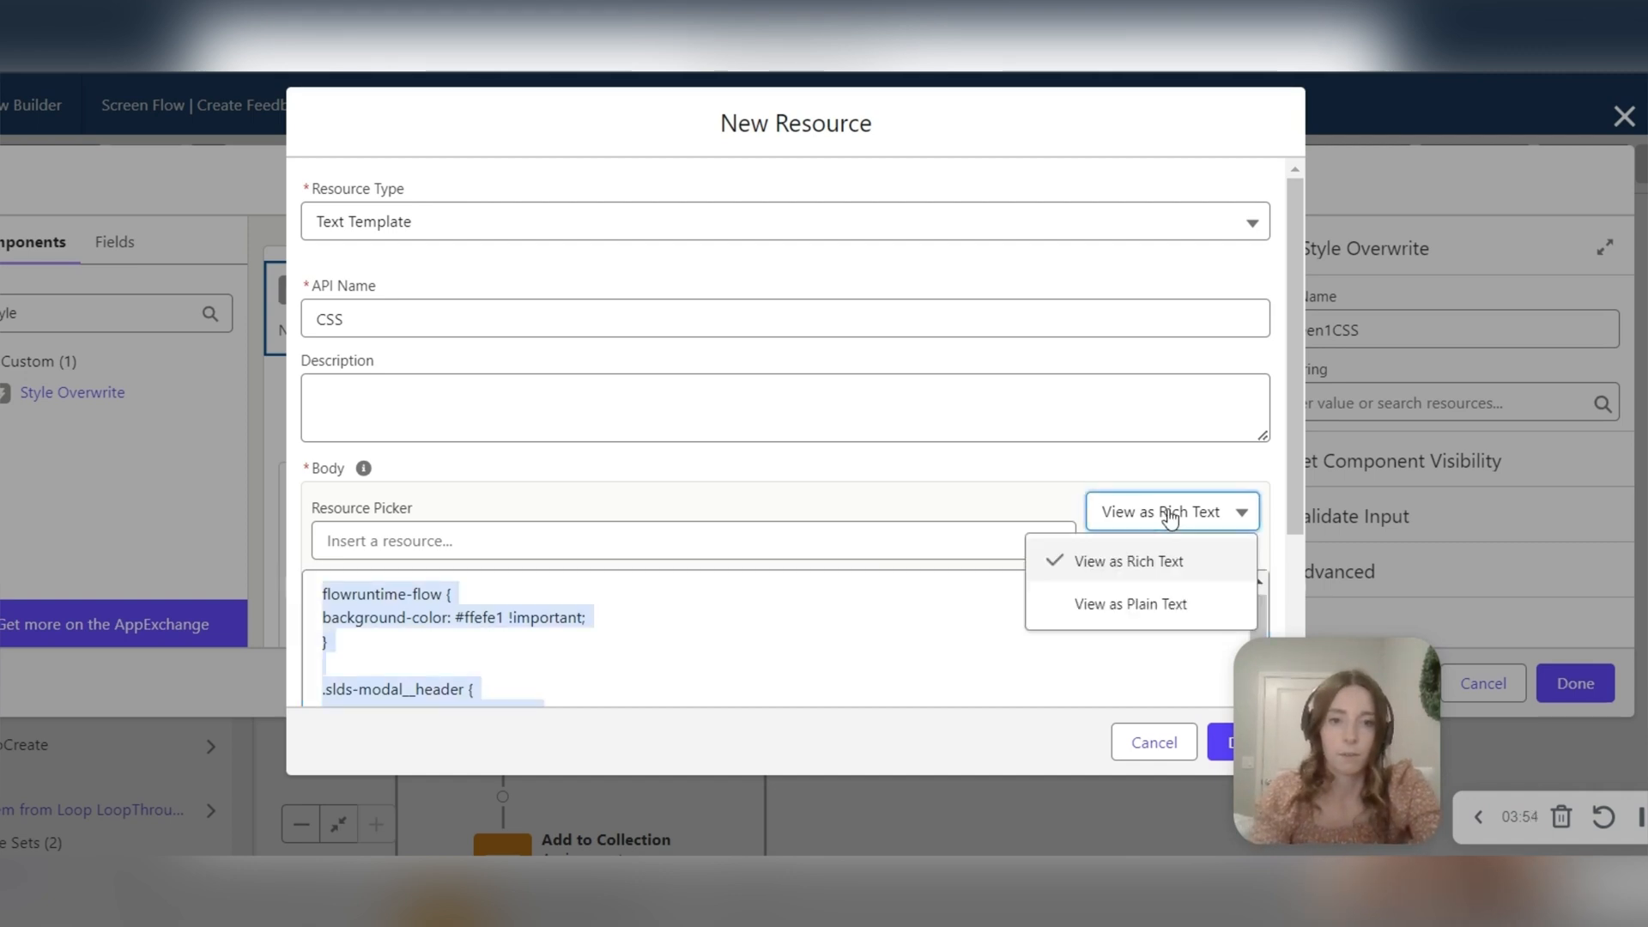
pyautogui.click(1130, 602)
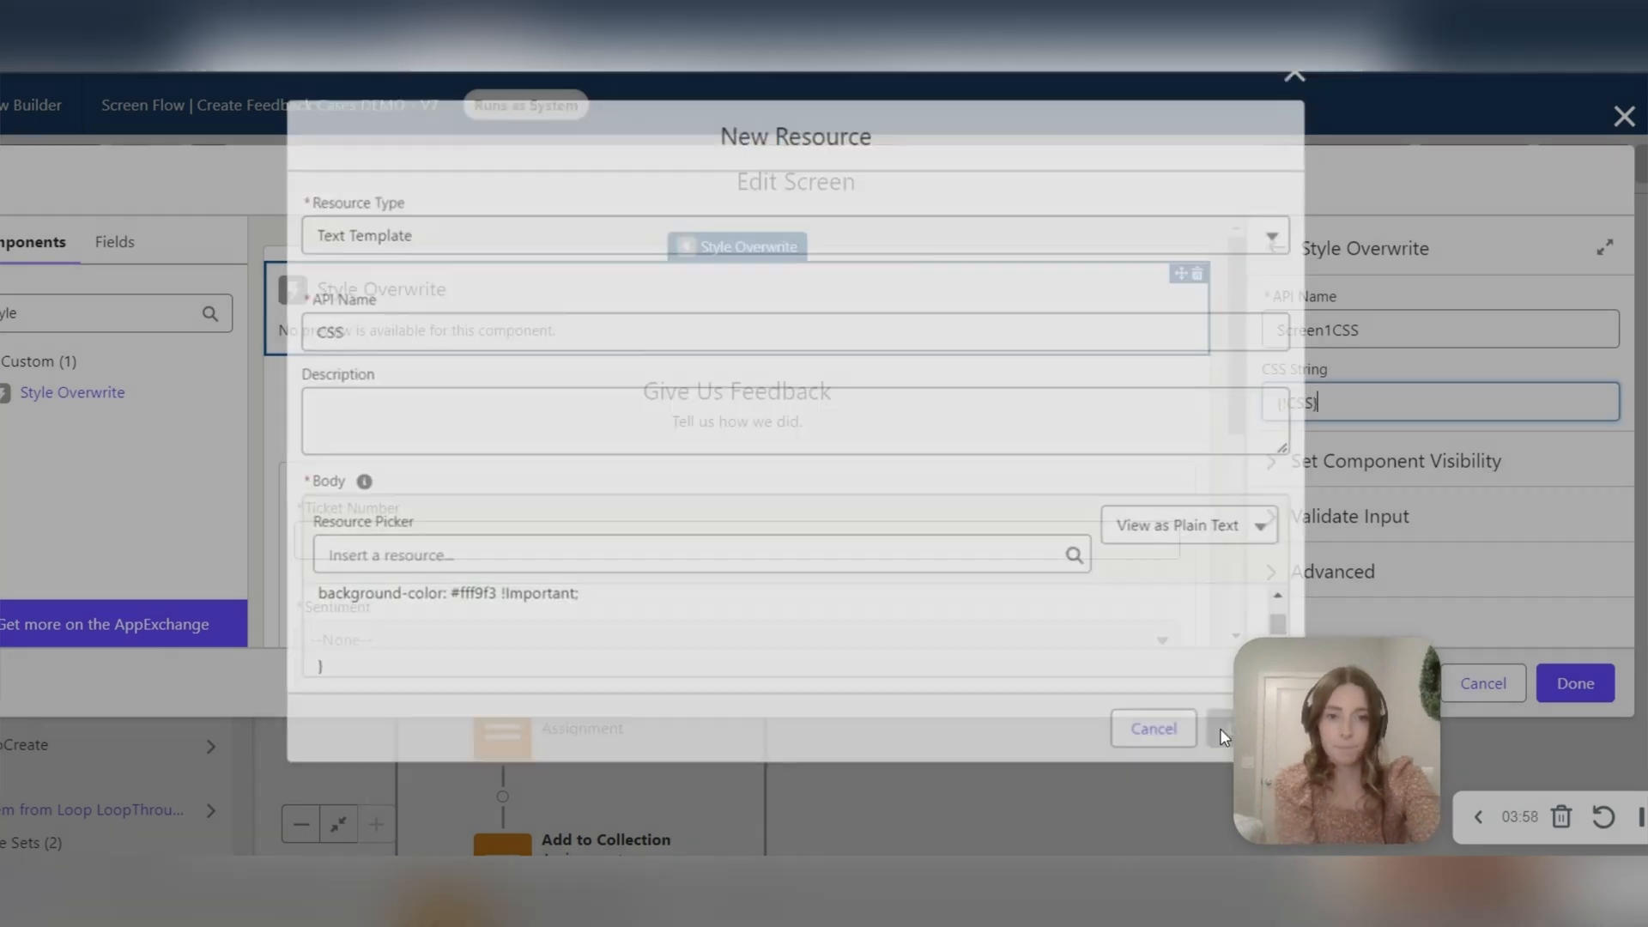
# - Confirm the template and screen, save the flow as new version 9 and activate it
pyautogui.click(1153, 728)
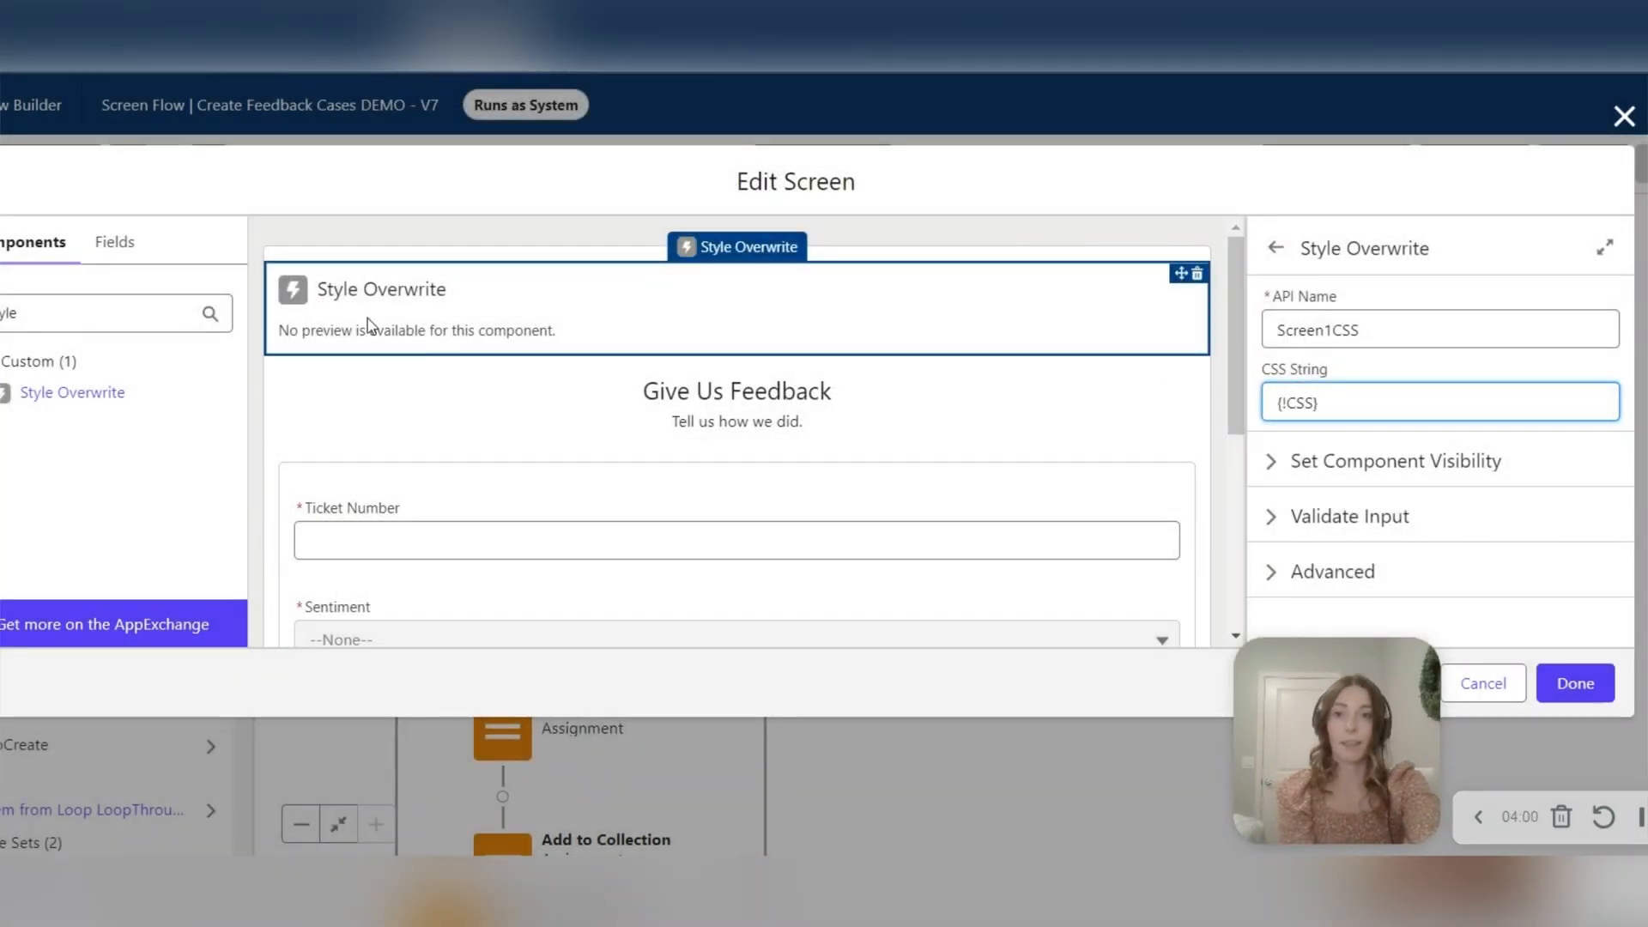
pyautogui.click(1574, 683)
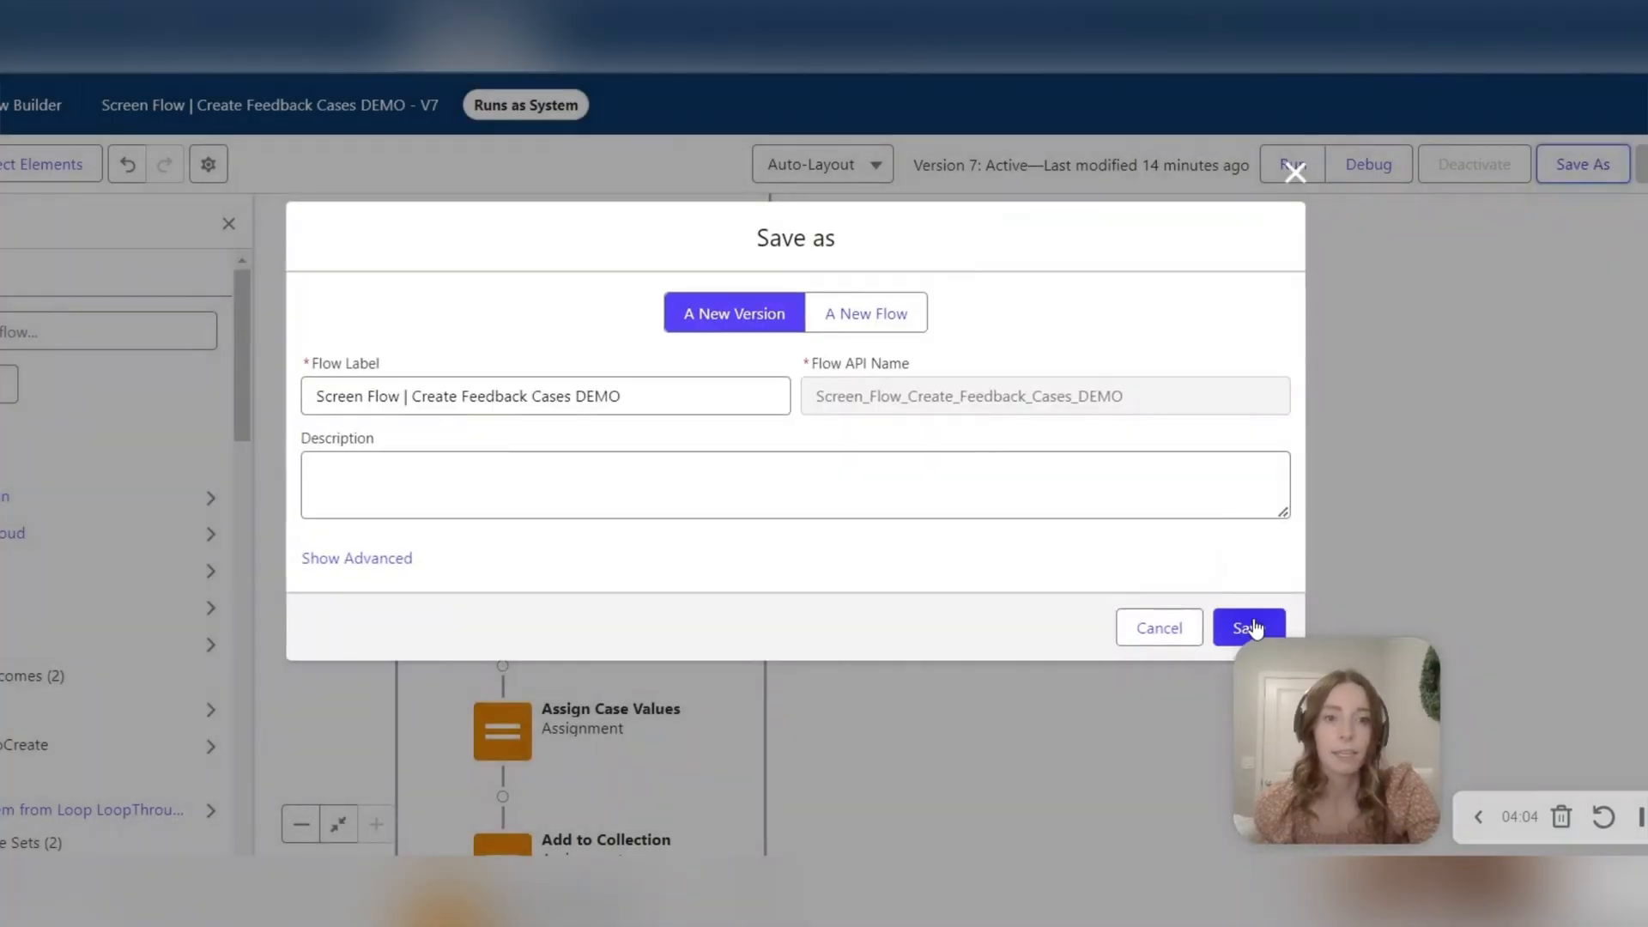
pyautogui.click(1248, 629)
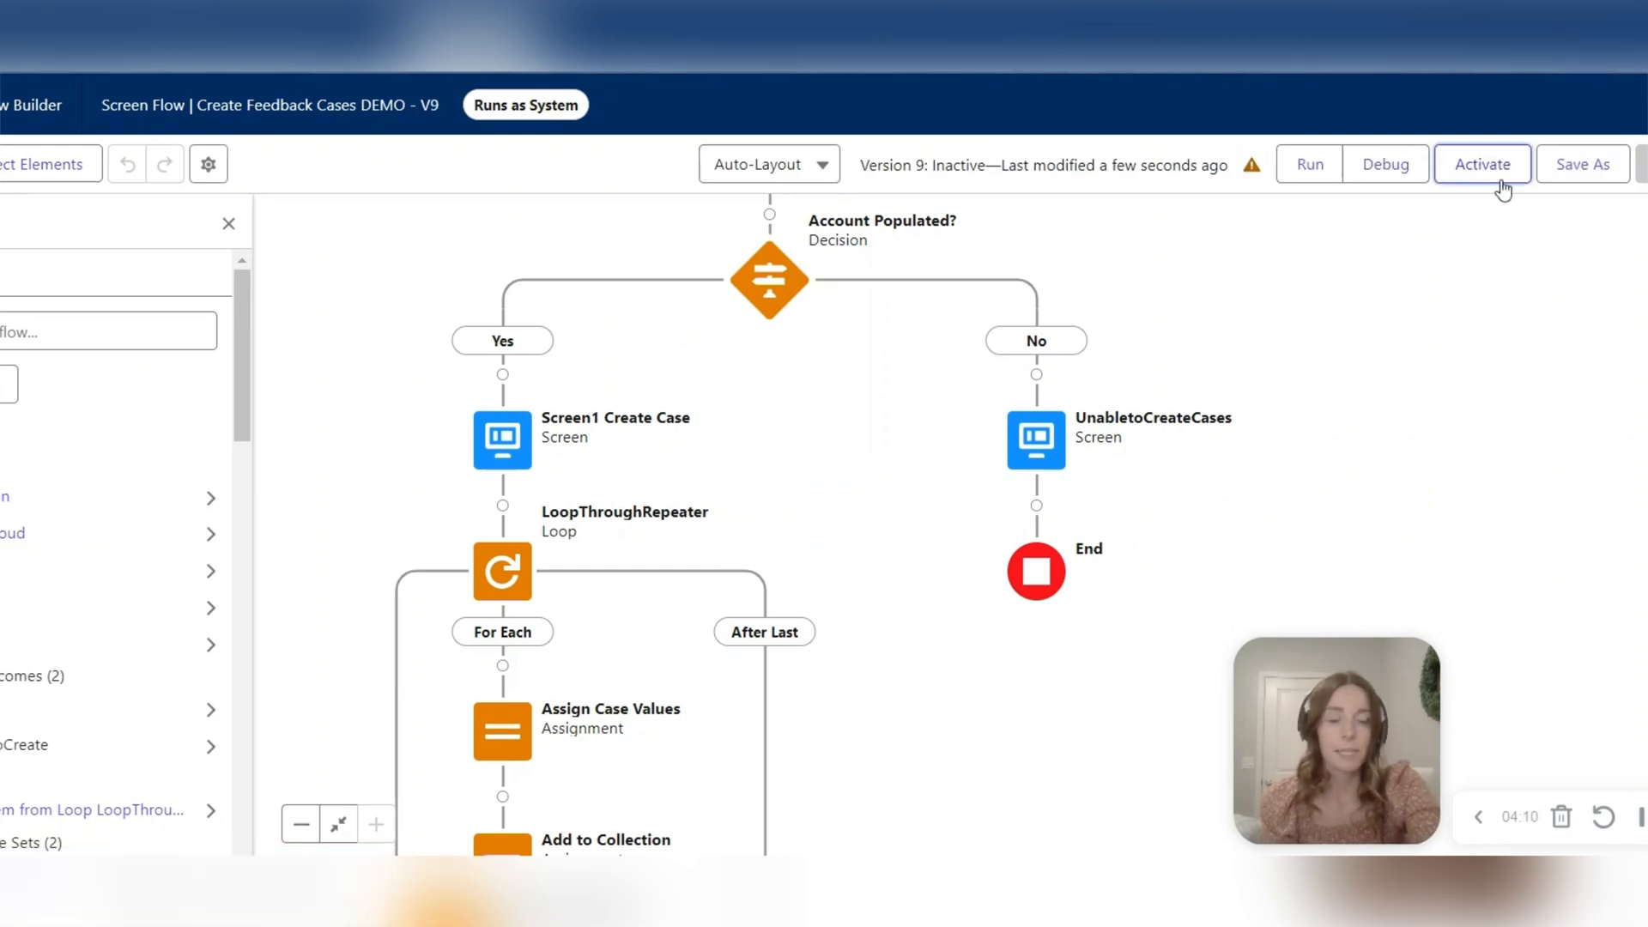
pyautogui.click(1482, 165)
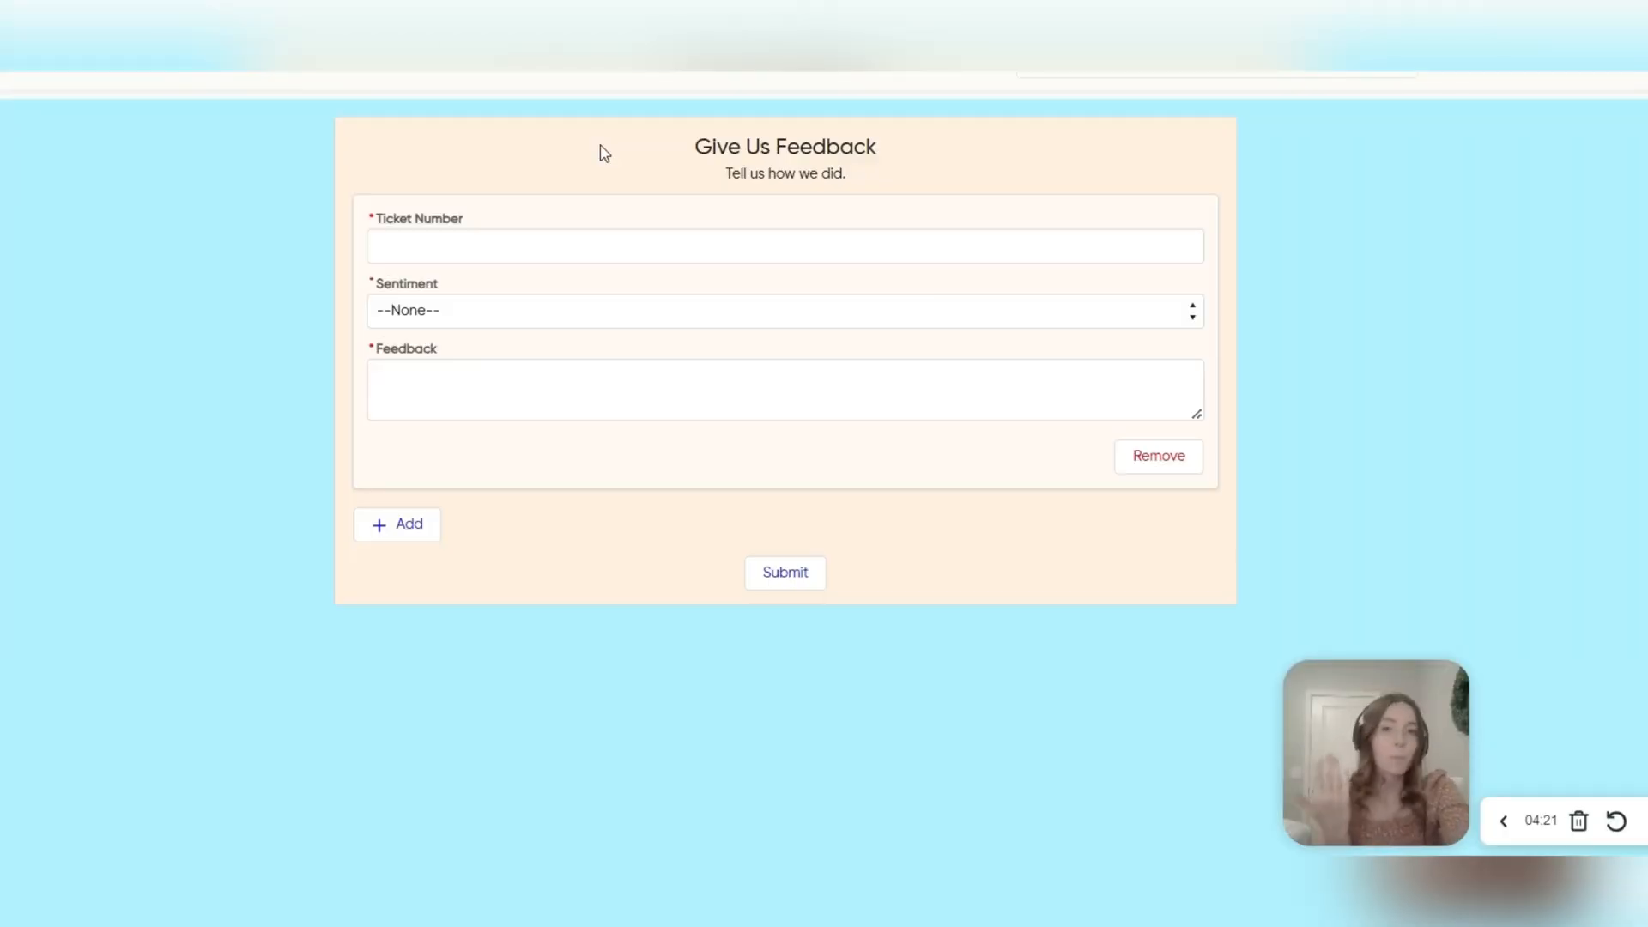
# - Add a second and third feedback entry to the peach-styled Give Us Feedback form
pyautogui.click(397, 524)
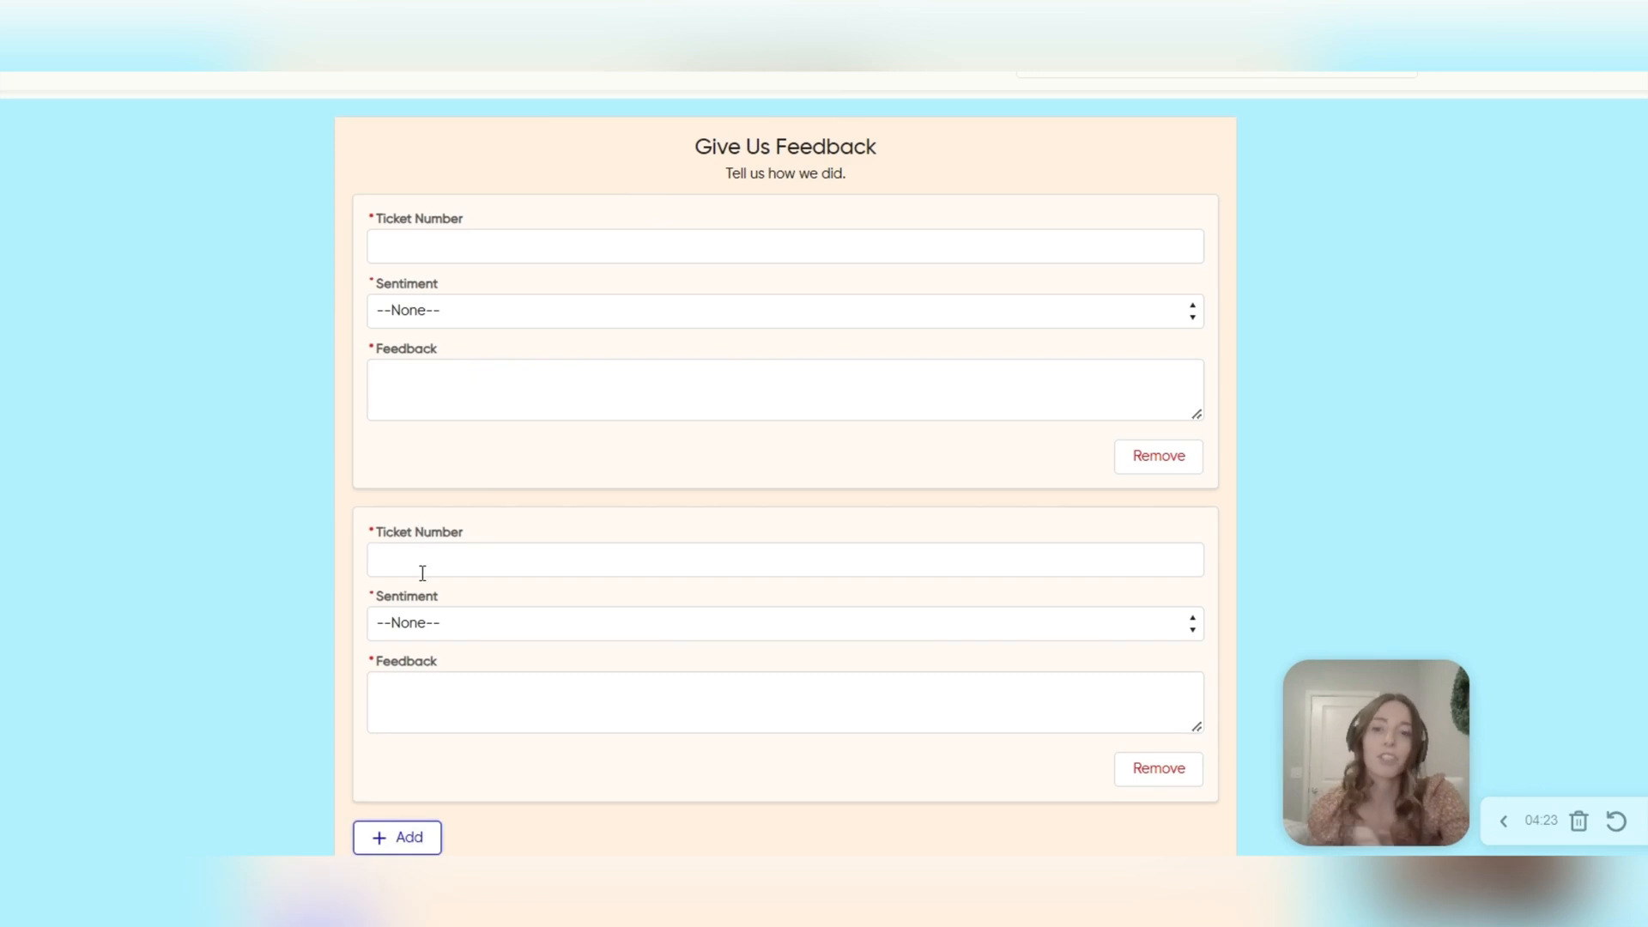
pyautogui.click(396, 837)
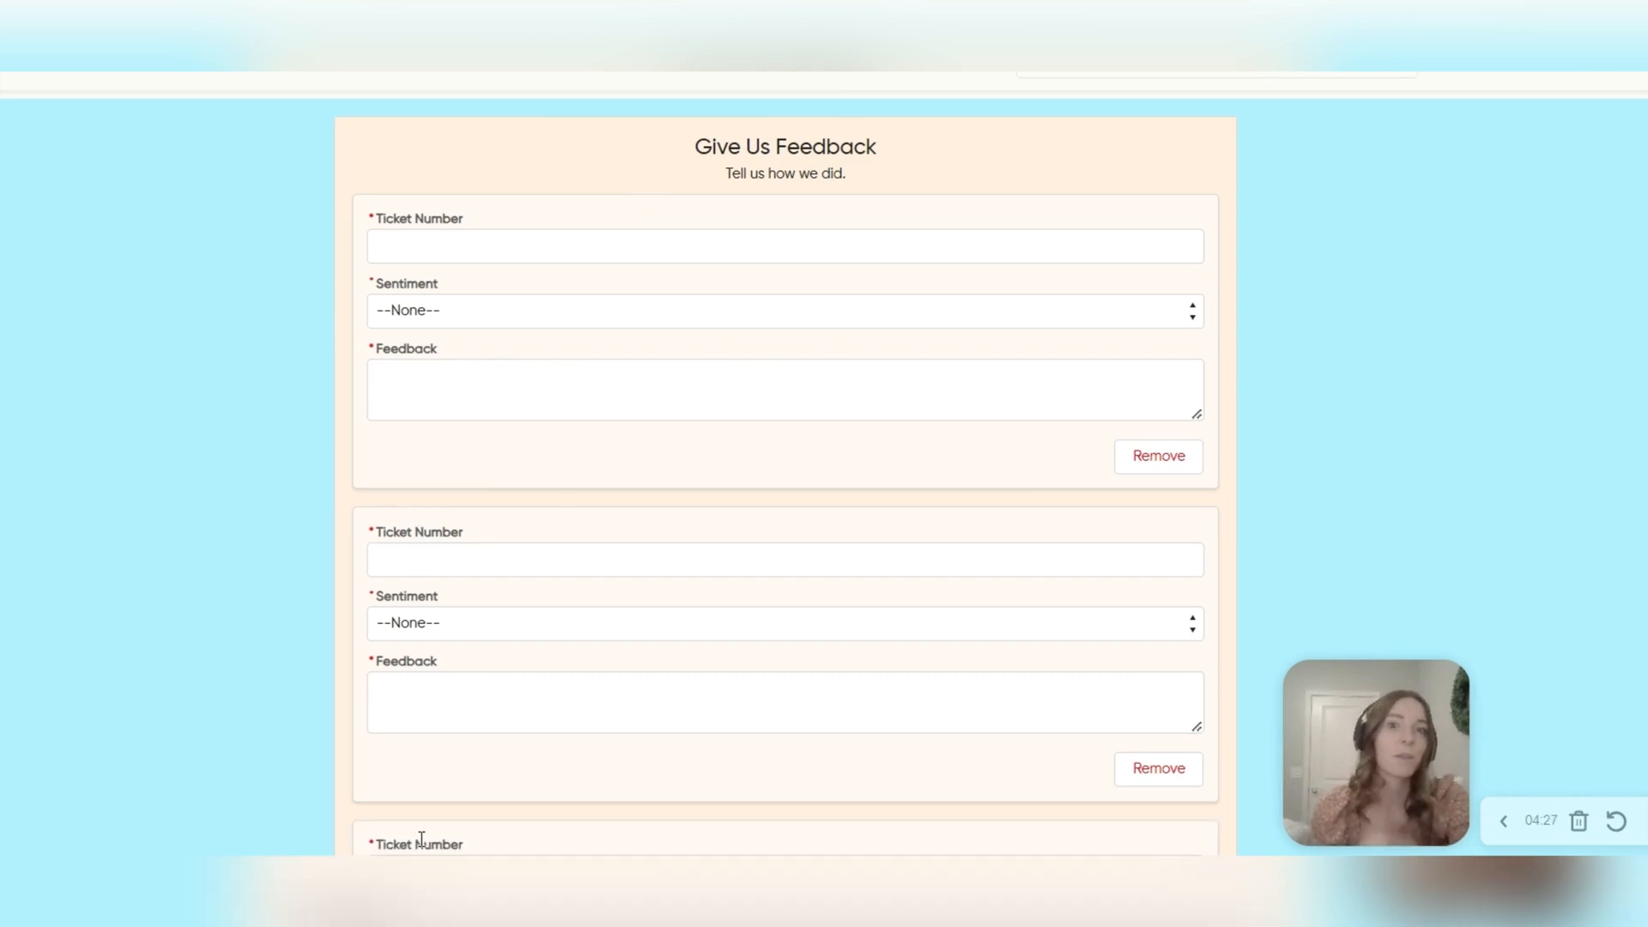
pyautogui.moveTo(1135, 366)
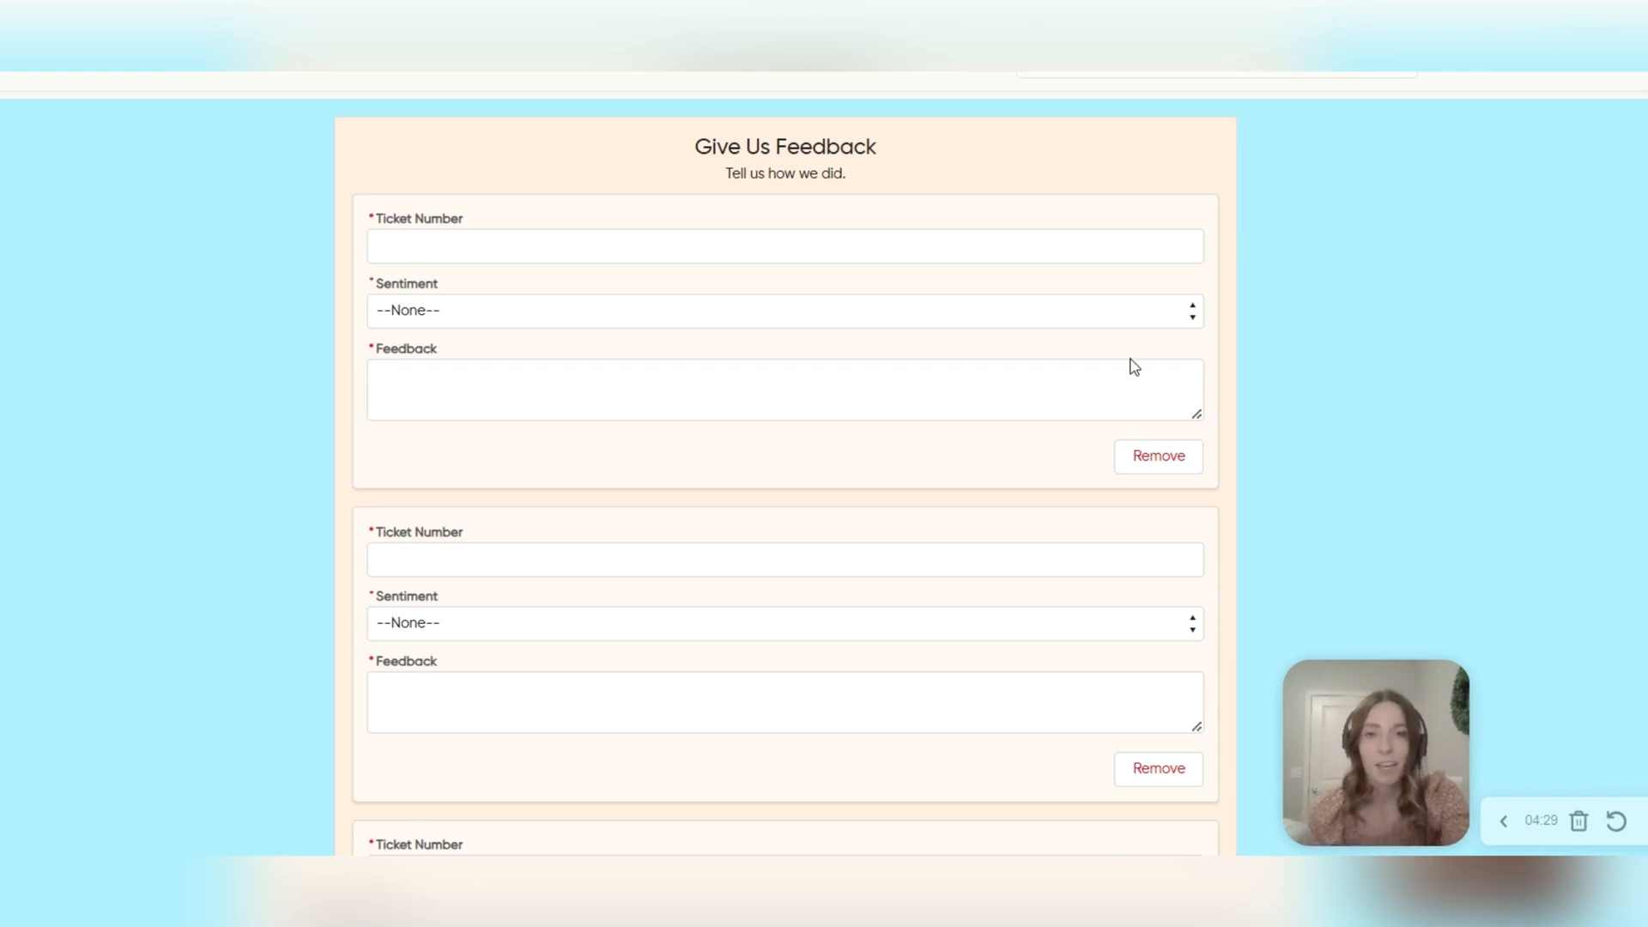